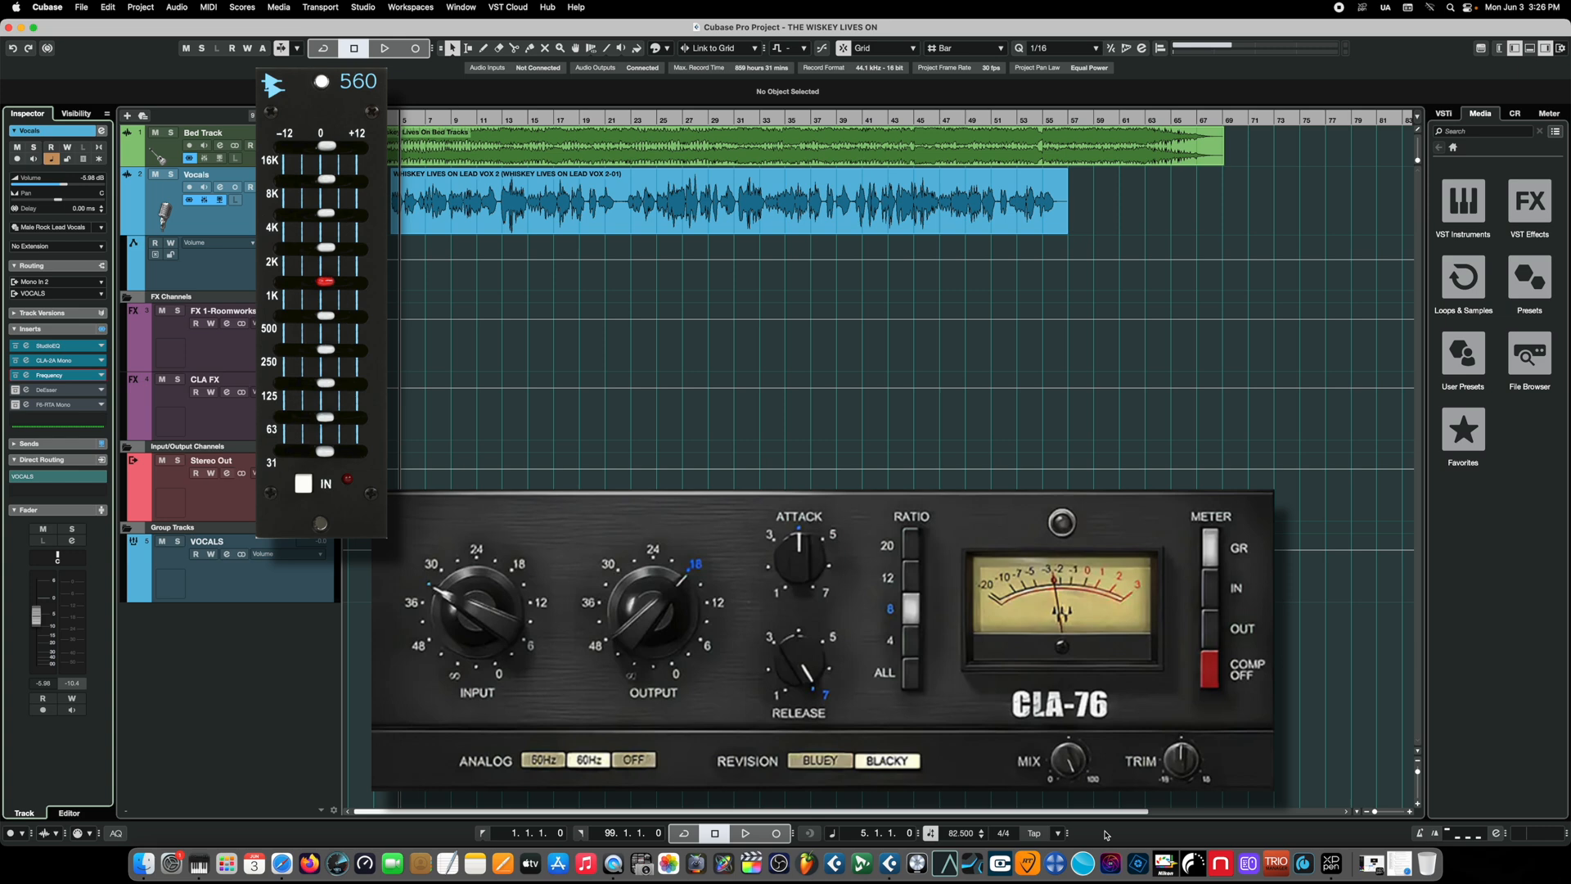
Bring up the Frequency 2 EQ insert on the Vocals track
left_click(47, 390)
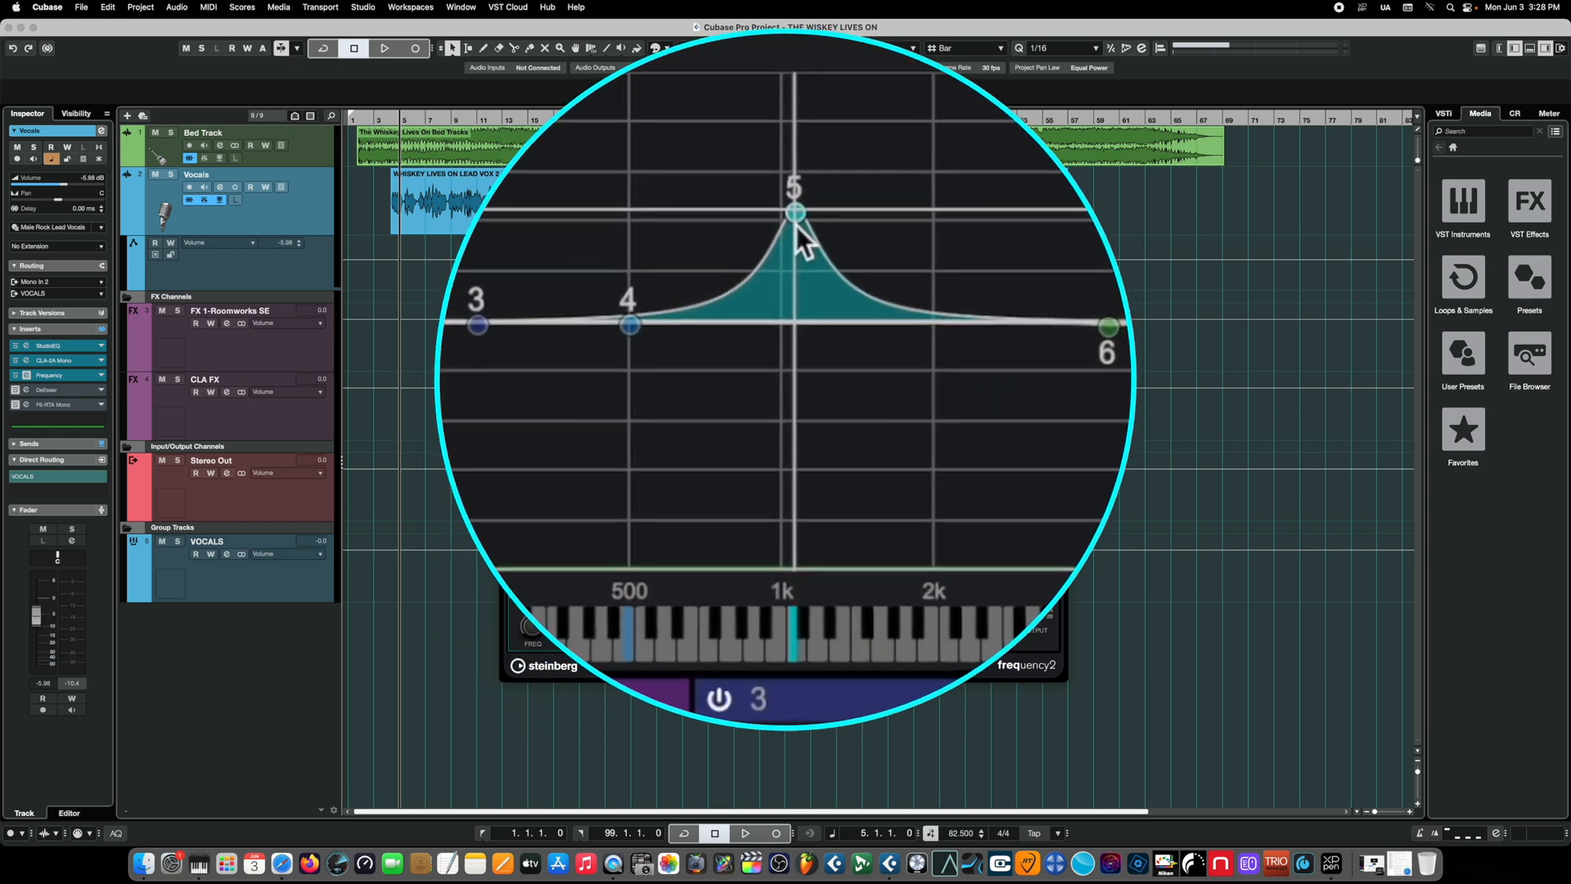
Pull band 5 down into a narrow cut of about -12.5 dB near 974 Hz
left_click_drag(796, 212, 787, 421)
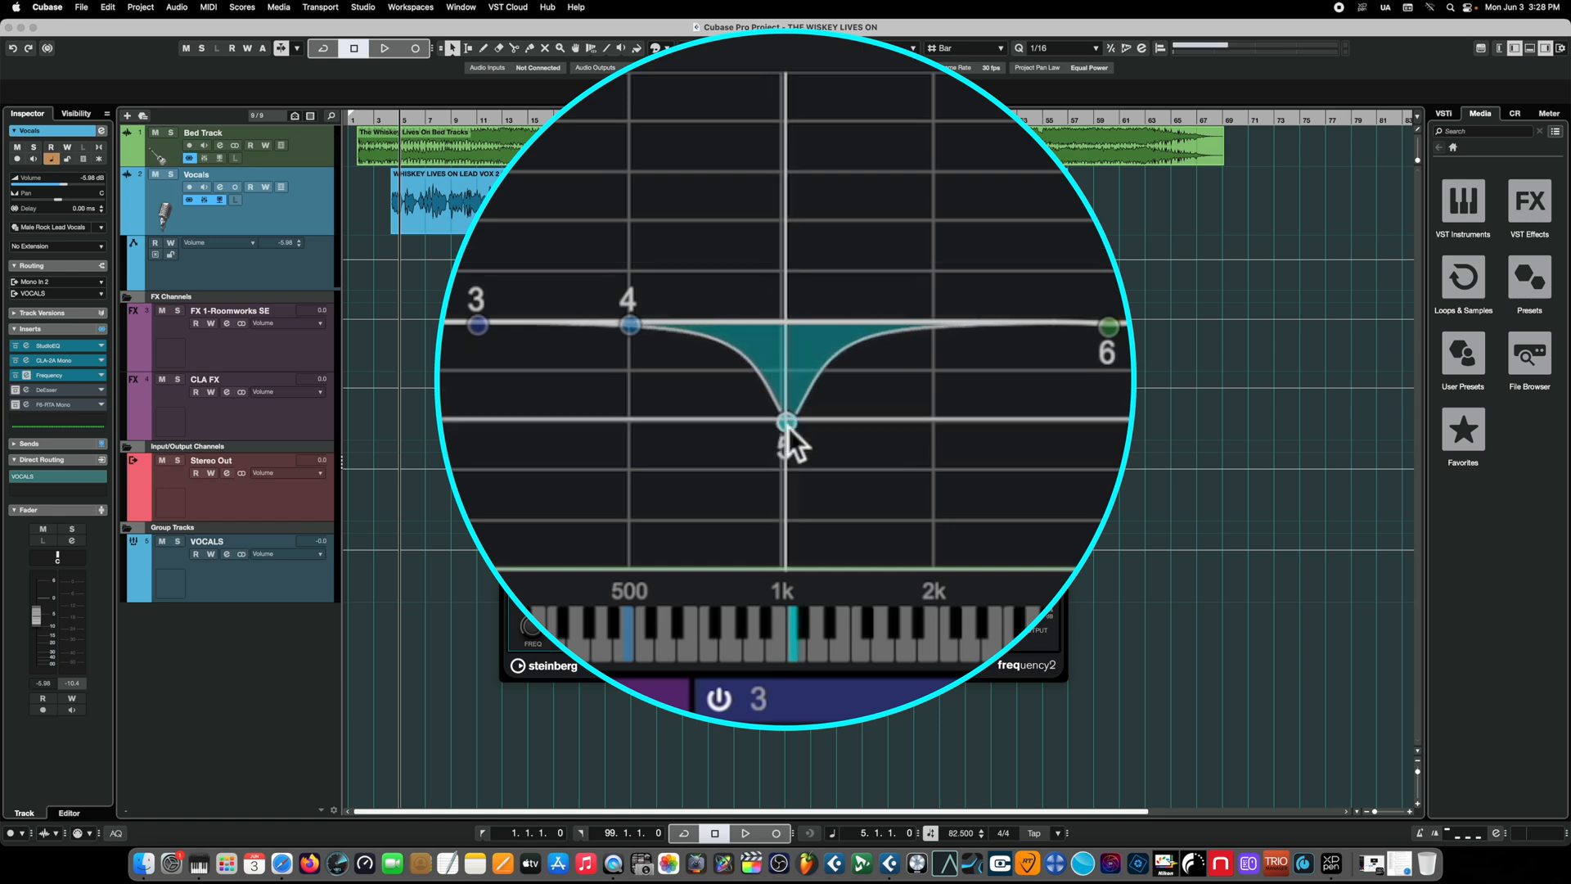
left_click_drag(786, 421, 785, 441)
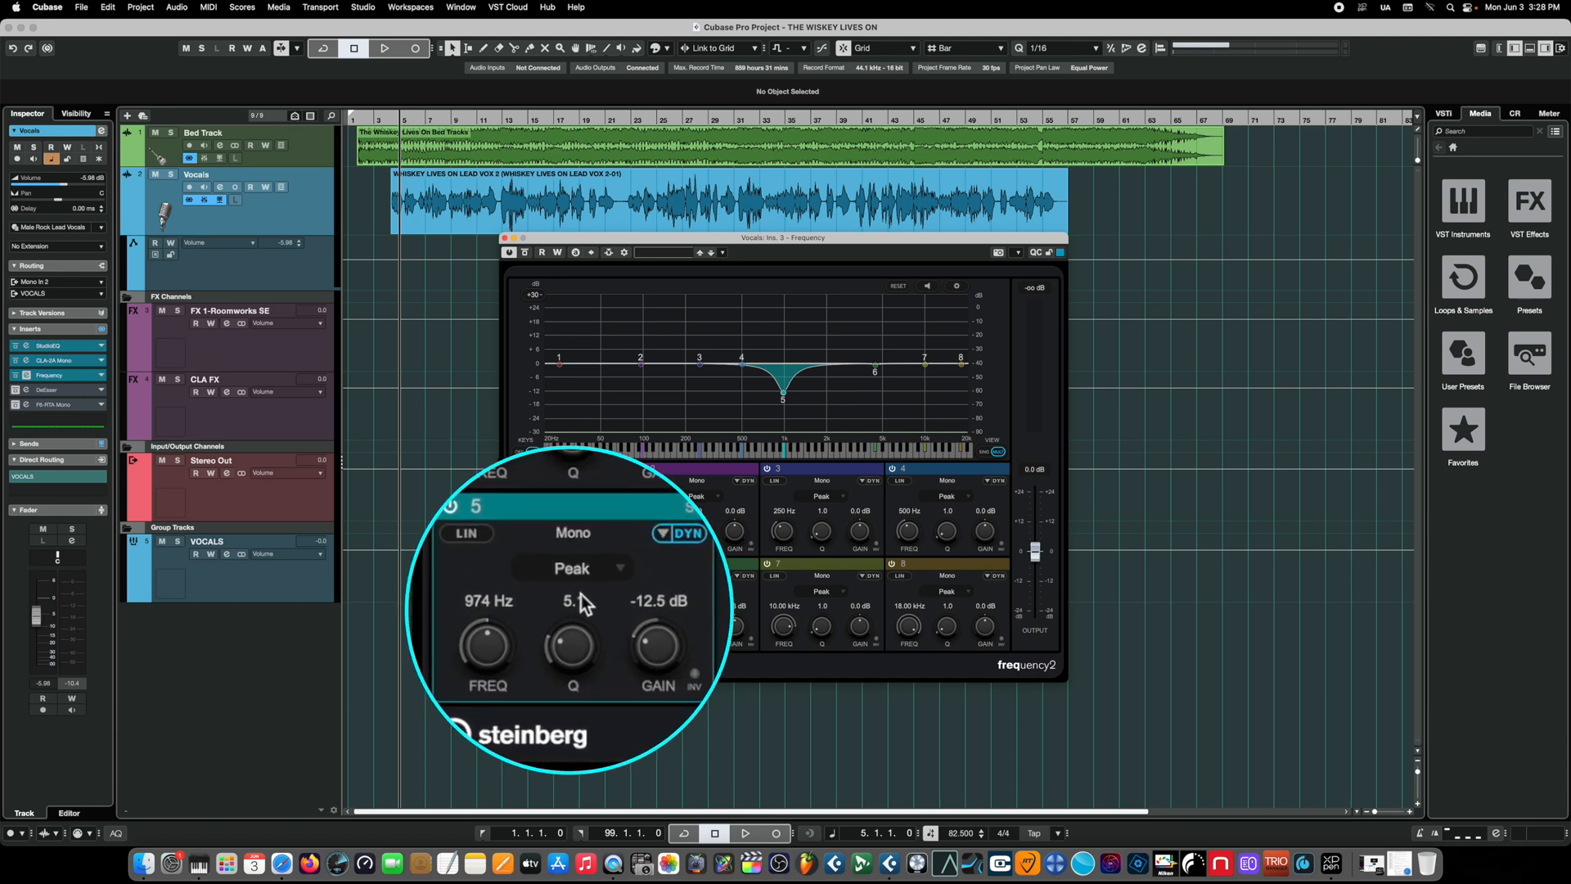
Keep band 5 as a Peak filter and reveal its DYN settings (threshold -28.1 dB, ratio 2.64)
left_click(573, 568)
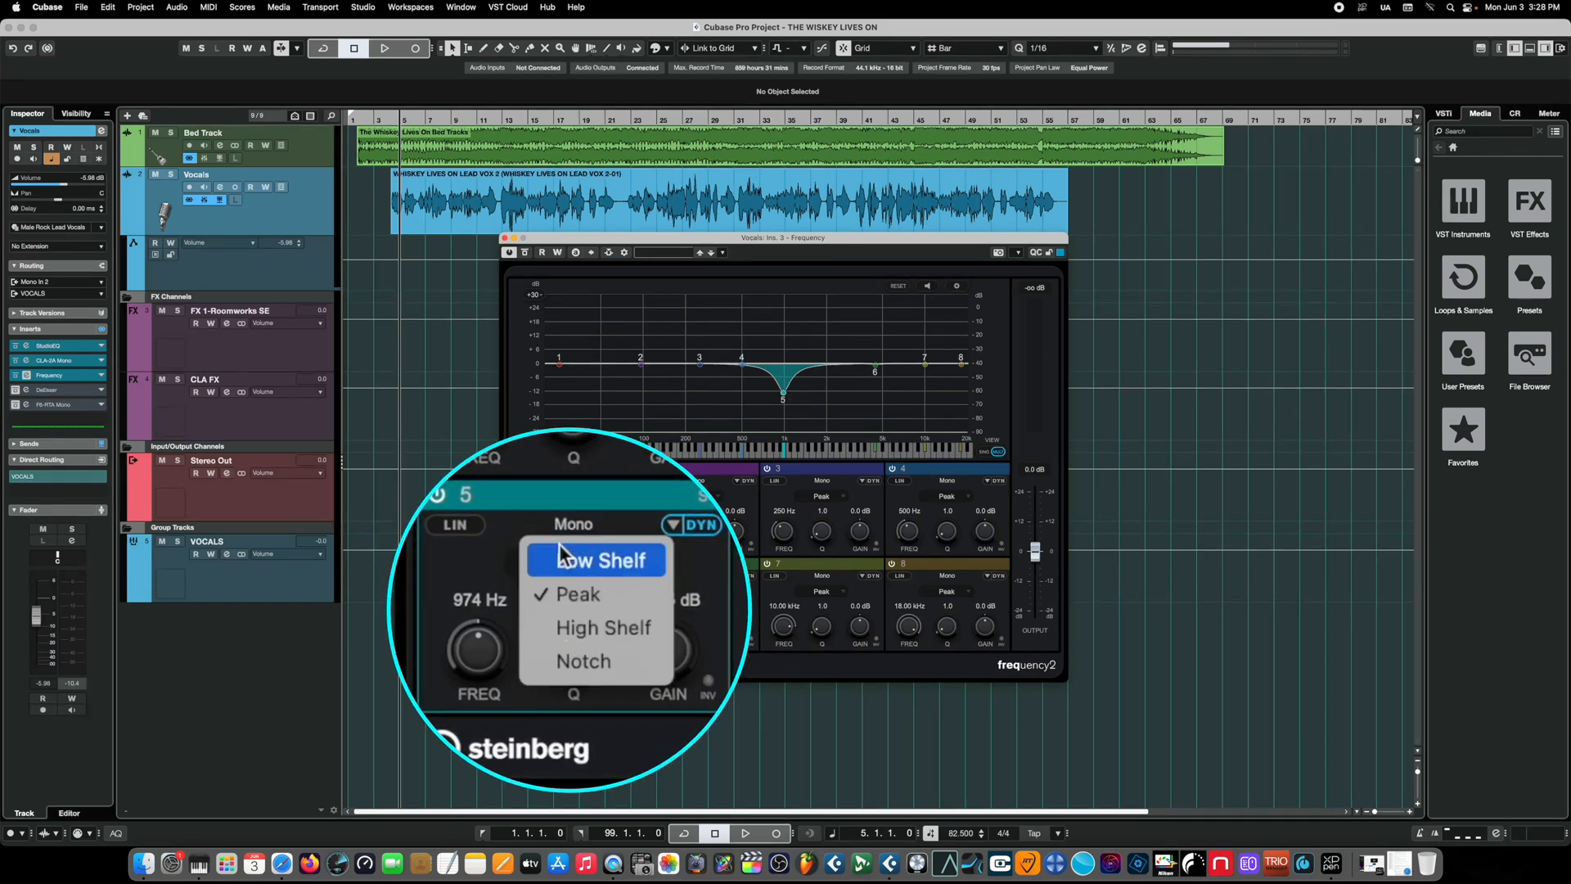
left_click(576, 594)
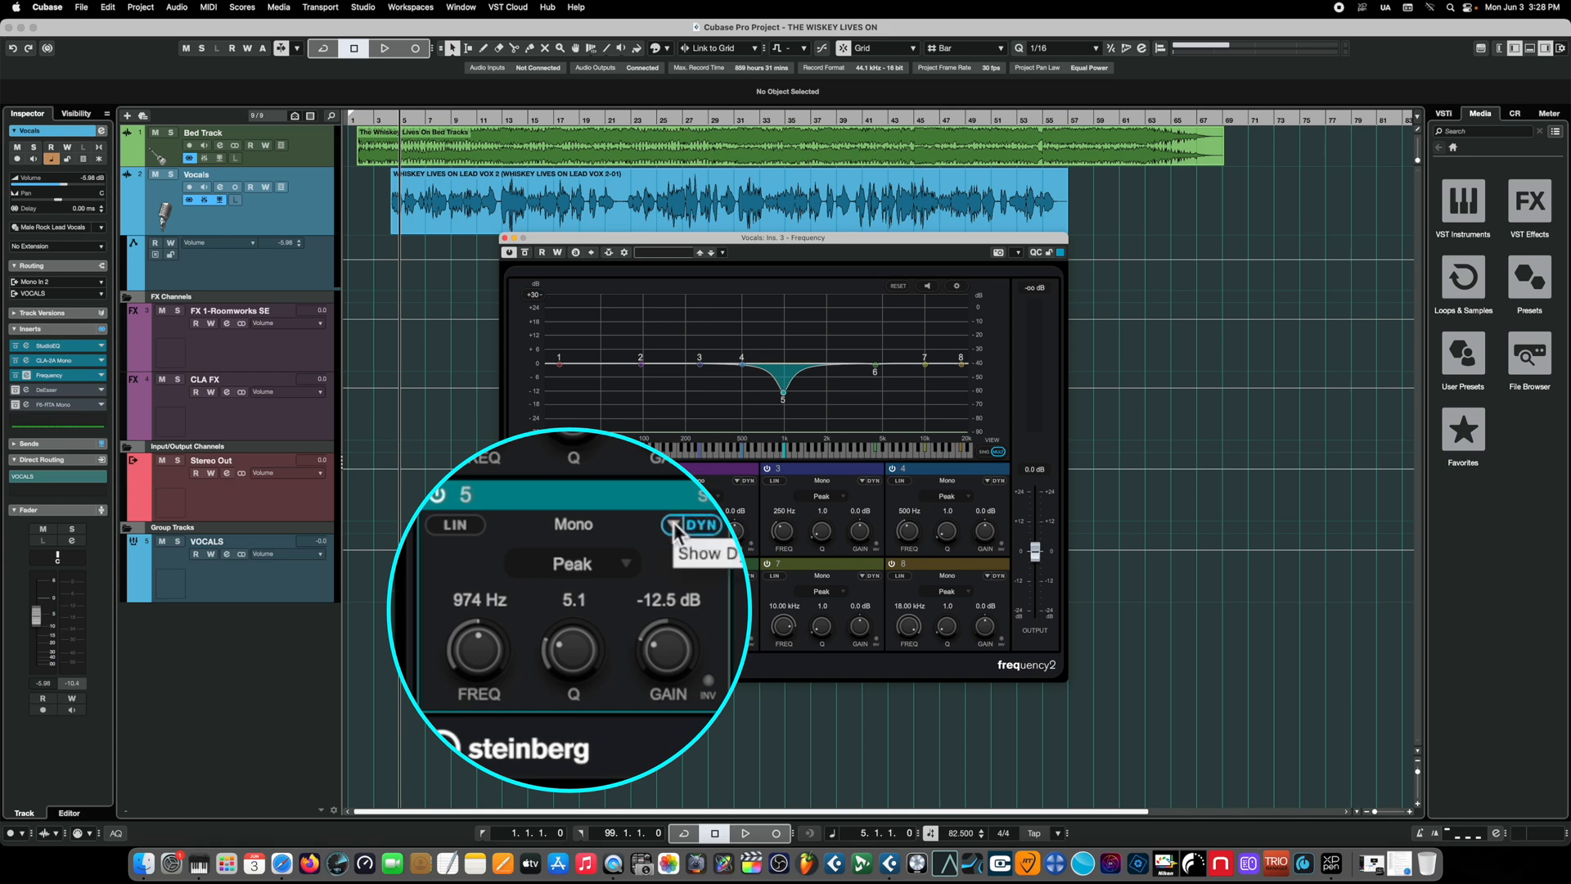
left_click(675, 526)
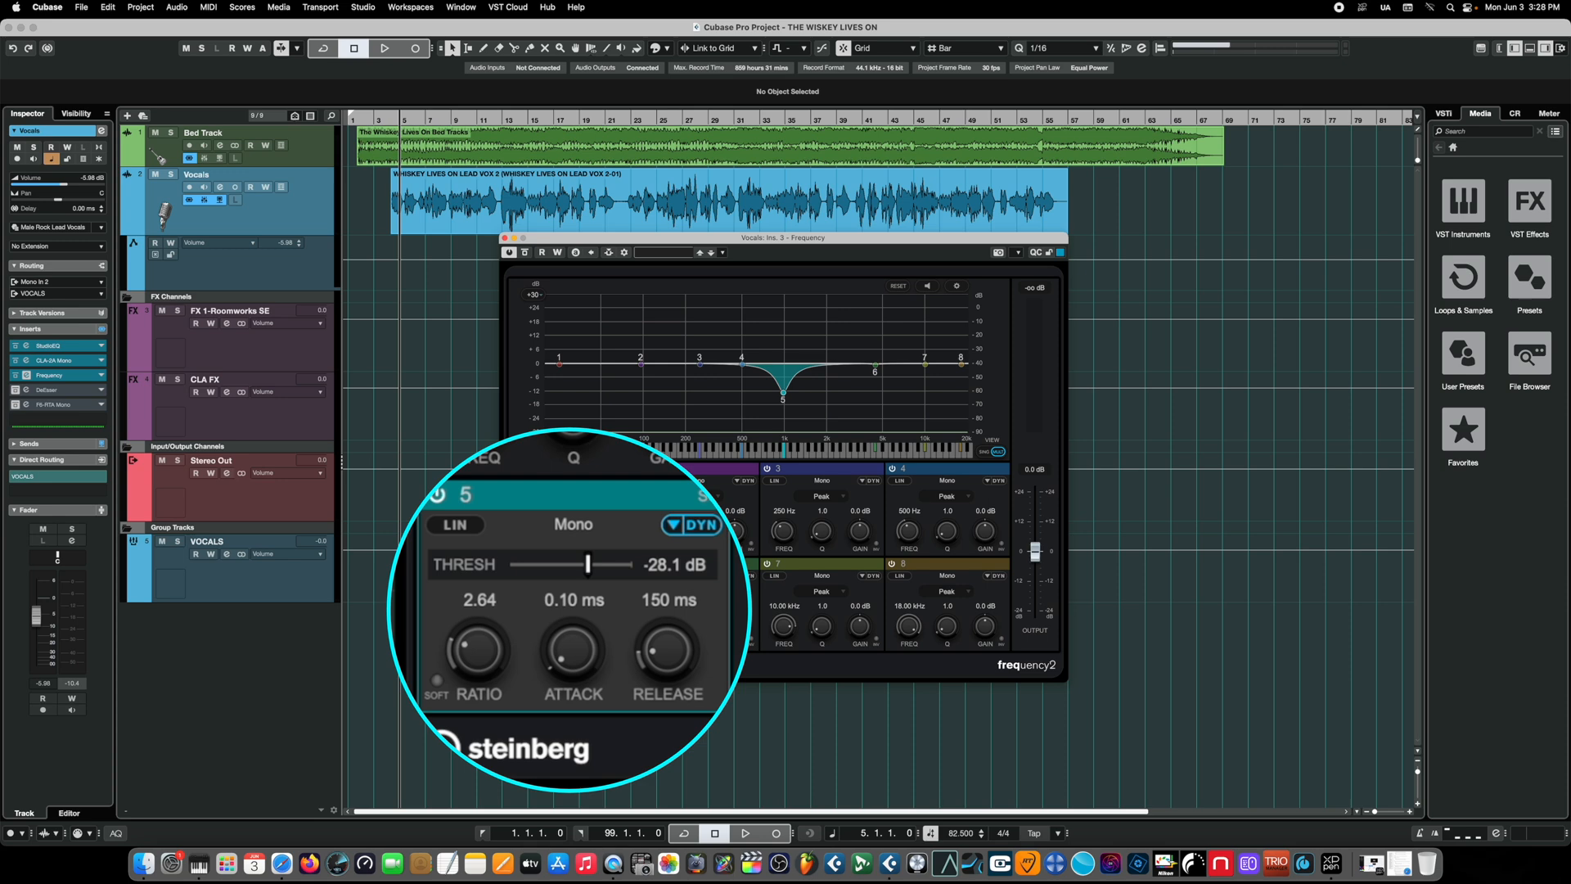
mouse_move(593, 573)
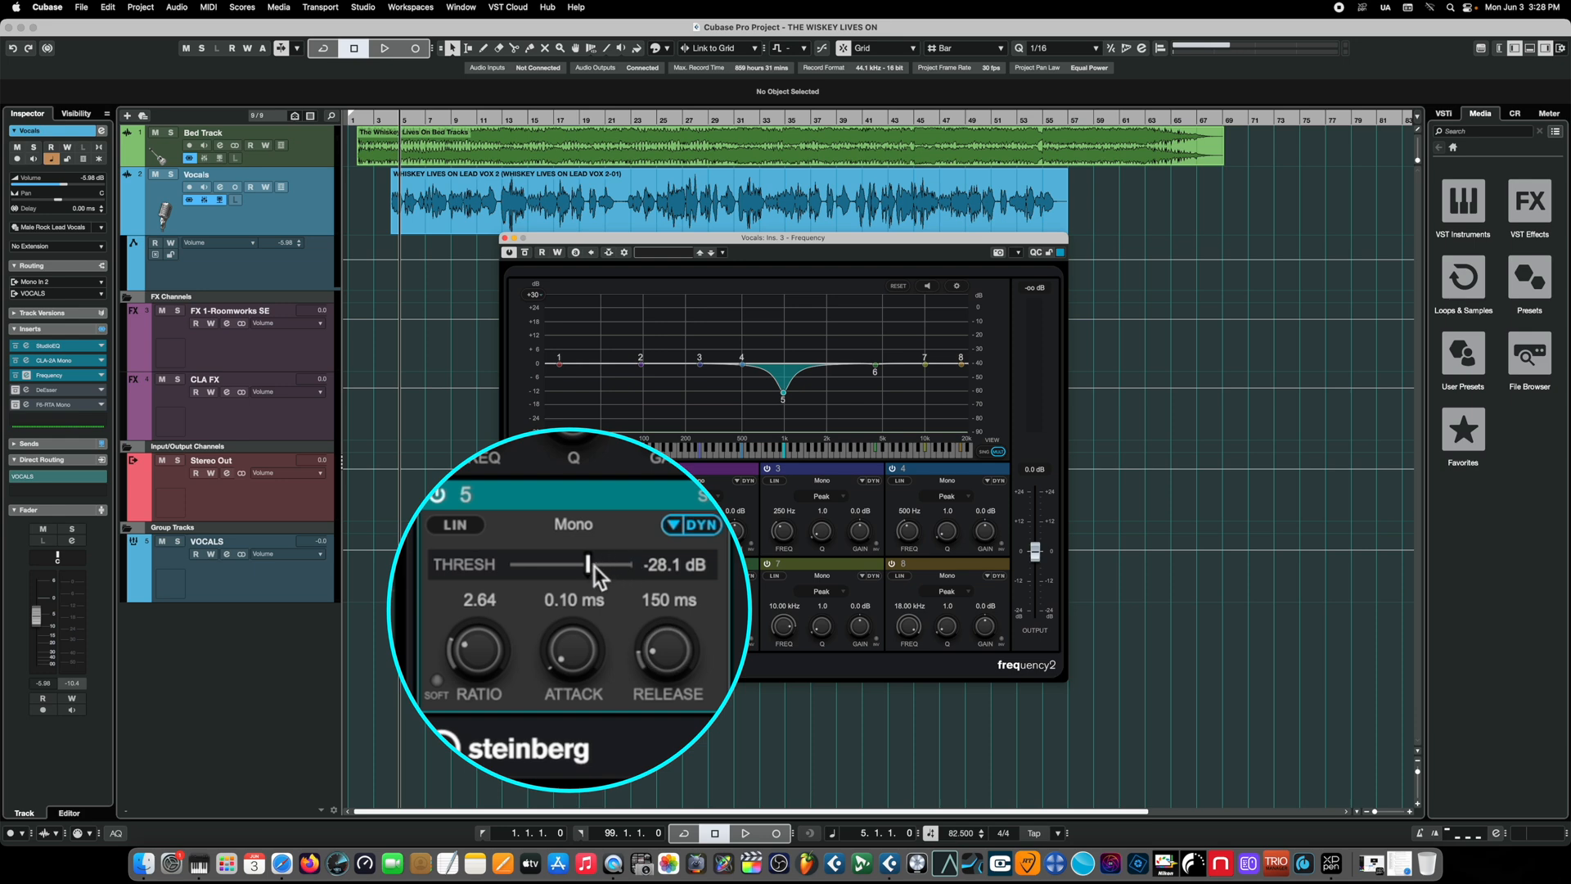
Lower band 5's dynamic threshold from -28.1 dB to -31.4 dB
left_click_drag(590, 565, 584, 580)
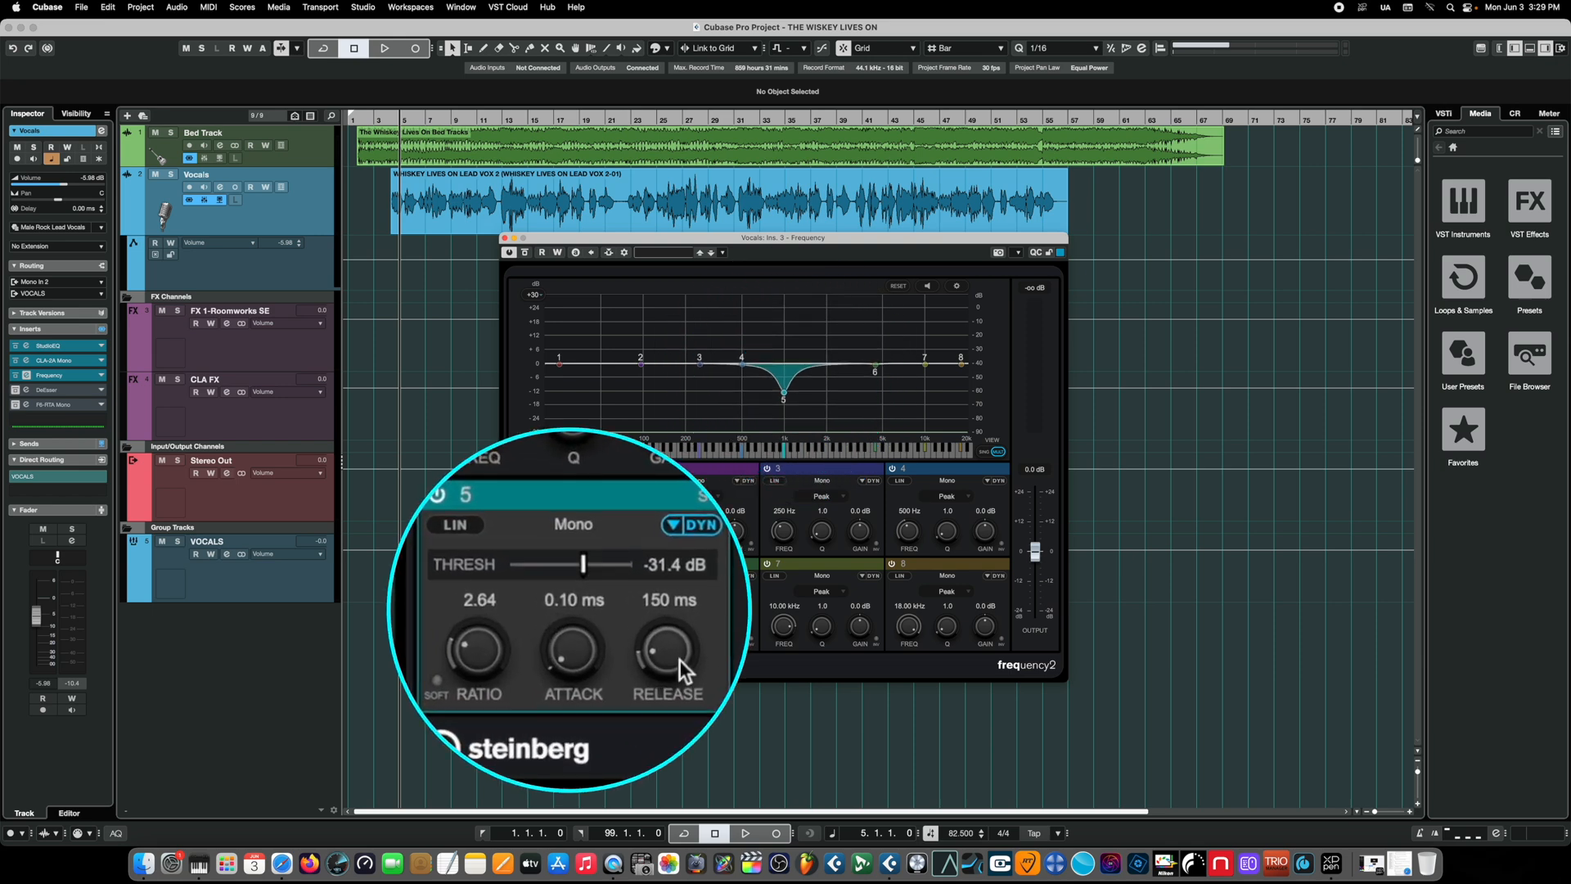
mouse_move(482, 664)
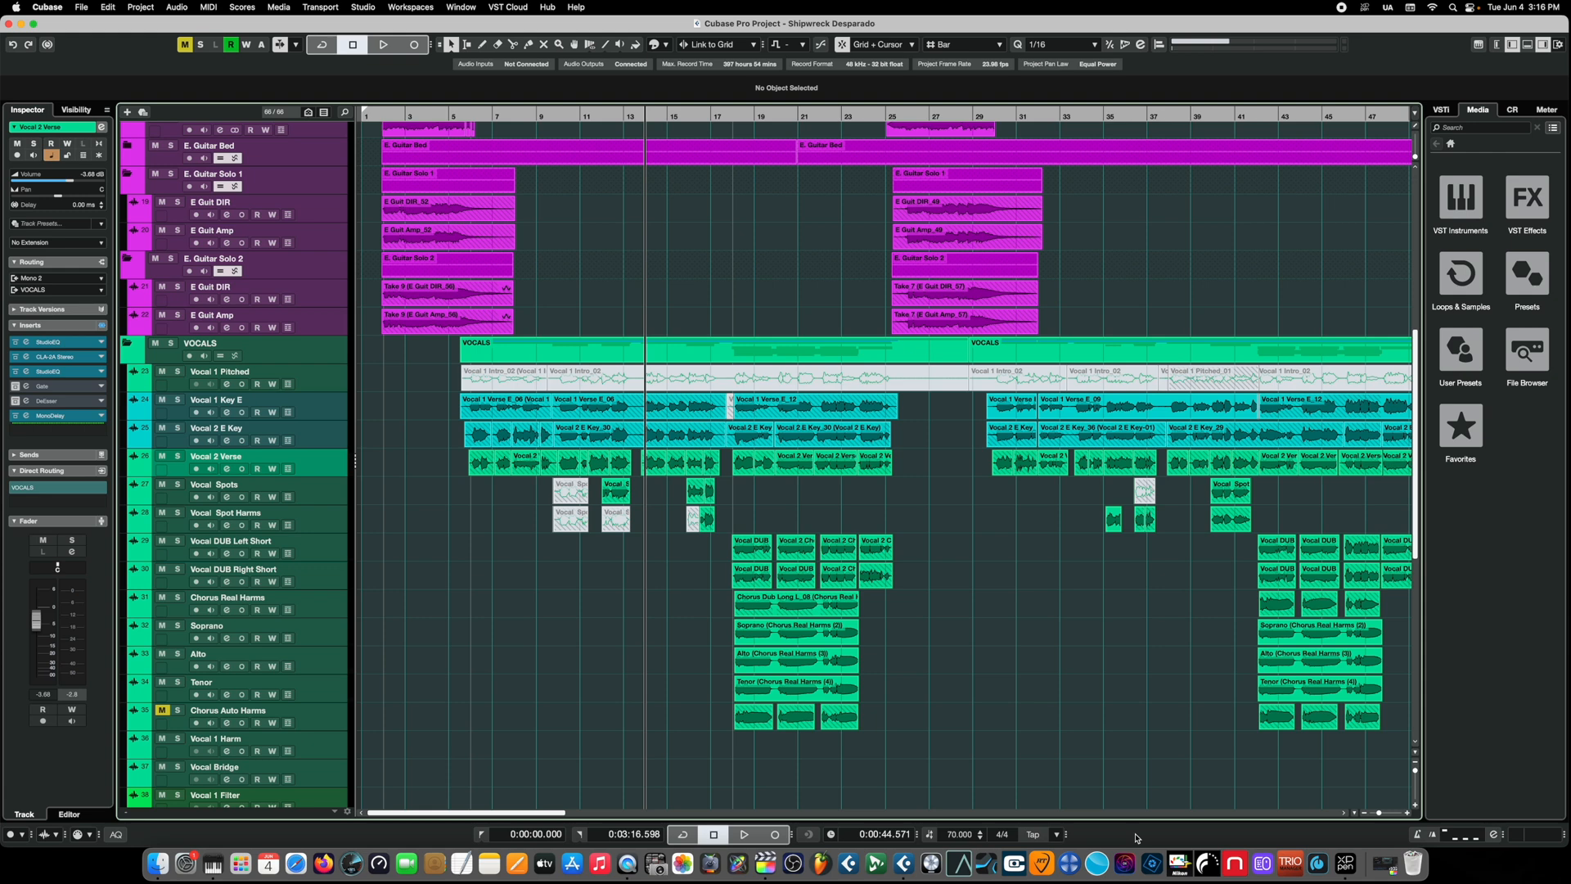
Play back the Shipwreck Desperado song and bring up the MixConsole
left_click(382, 44)
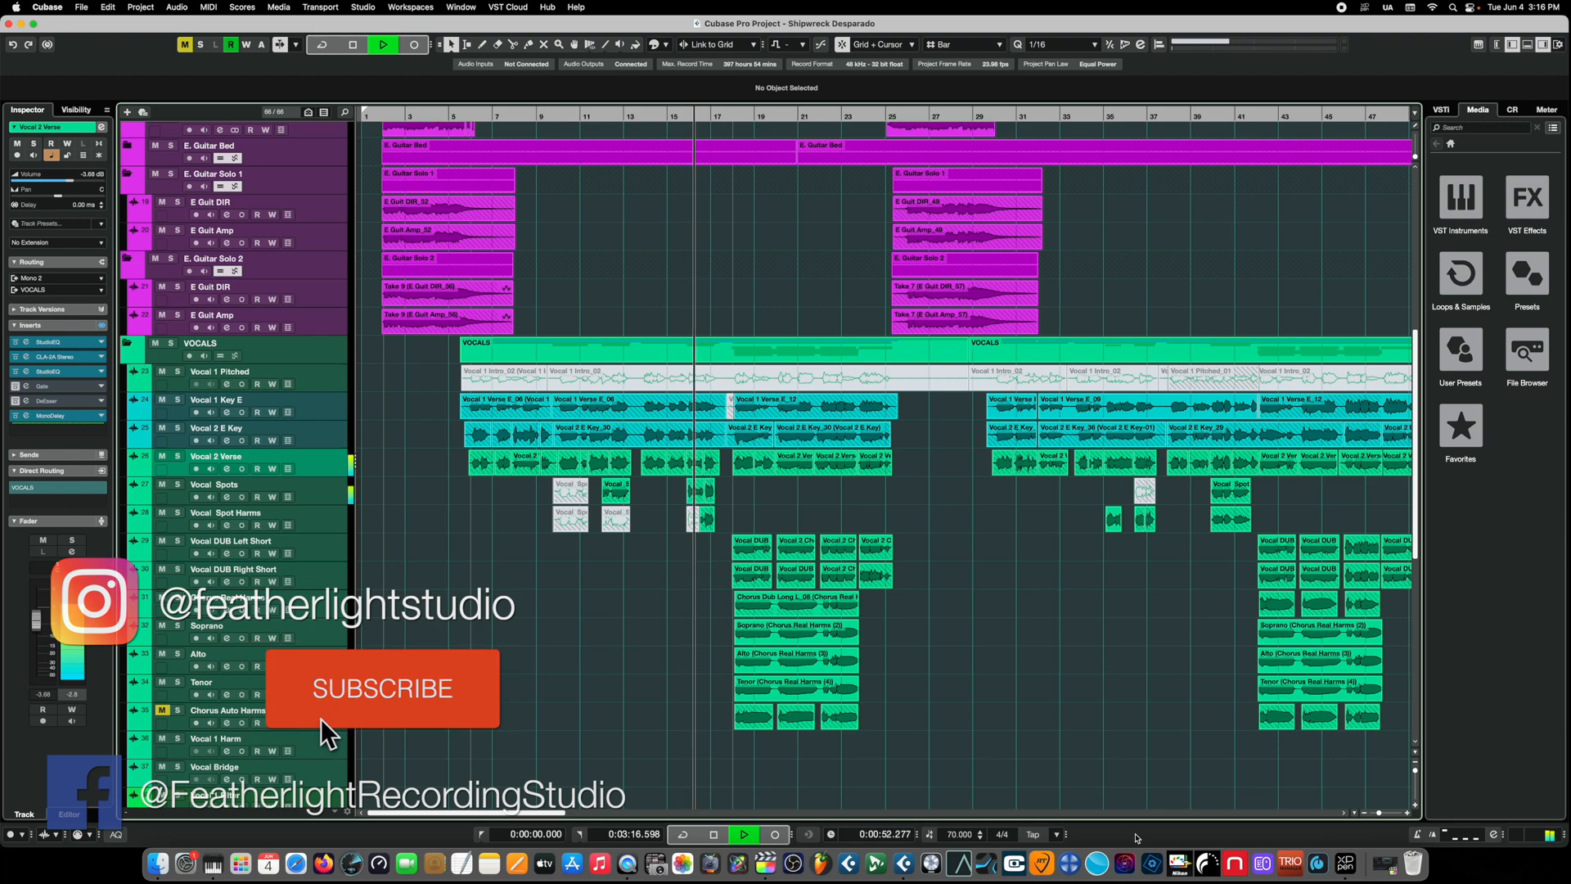
left_click(381, 687)
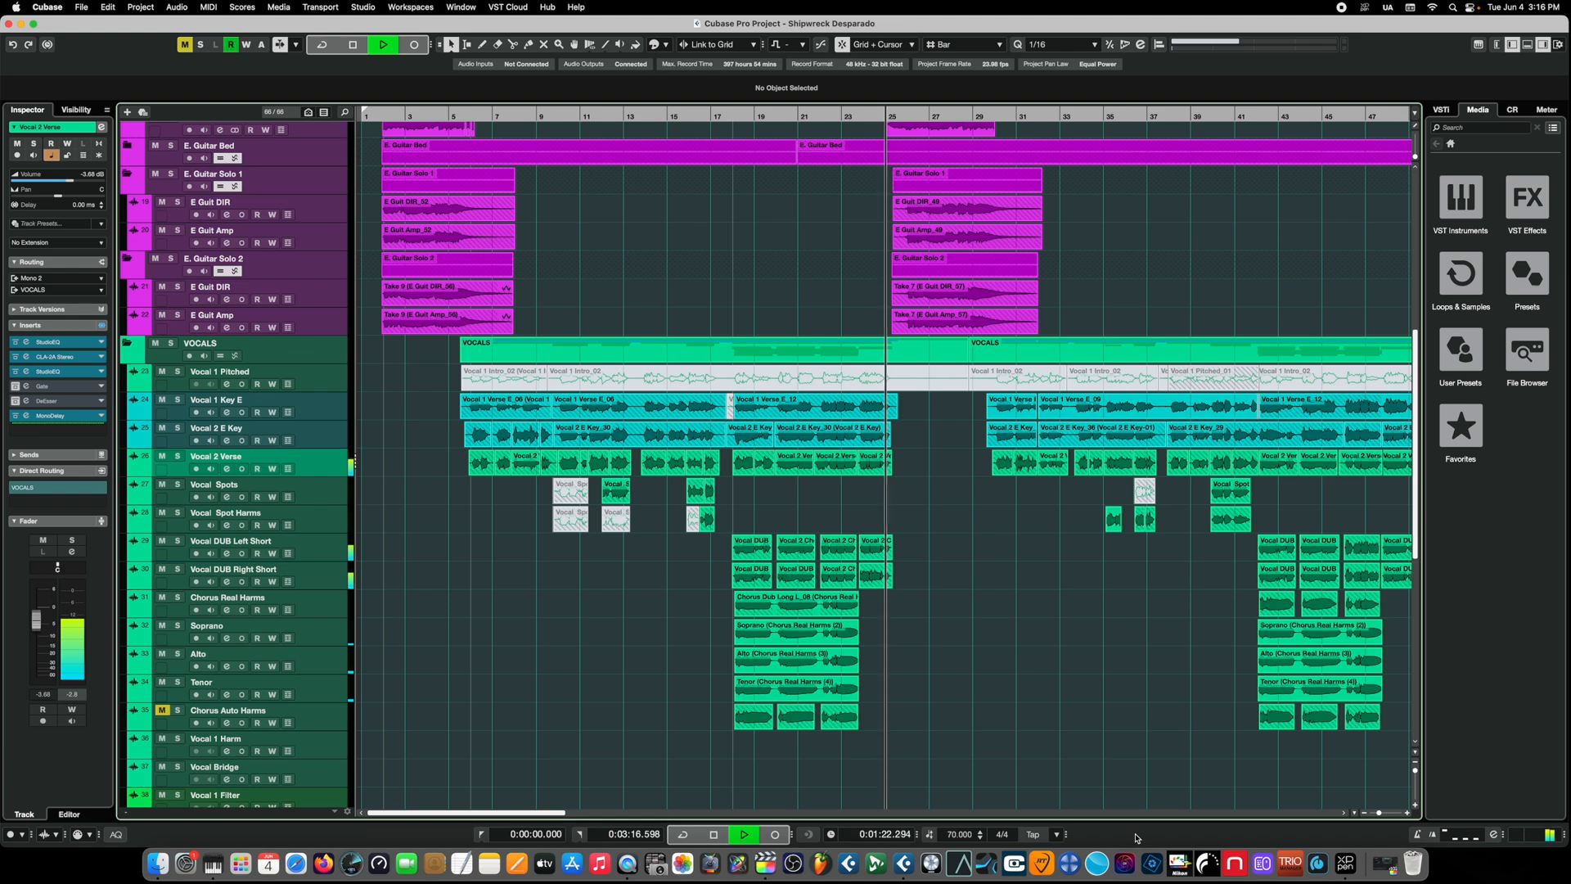
left_click(350, 46)
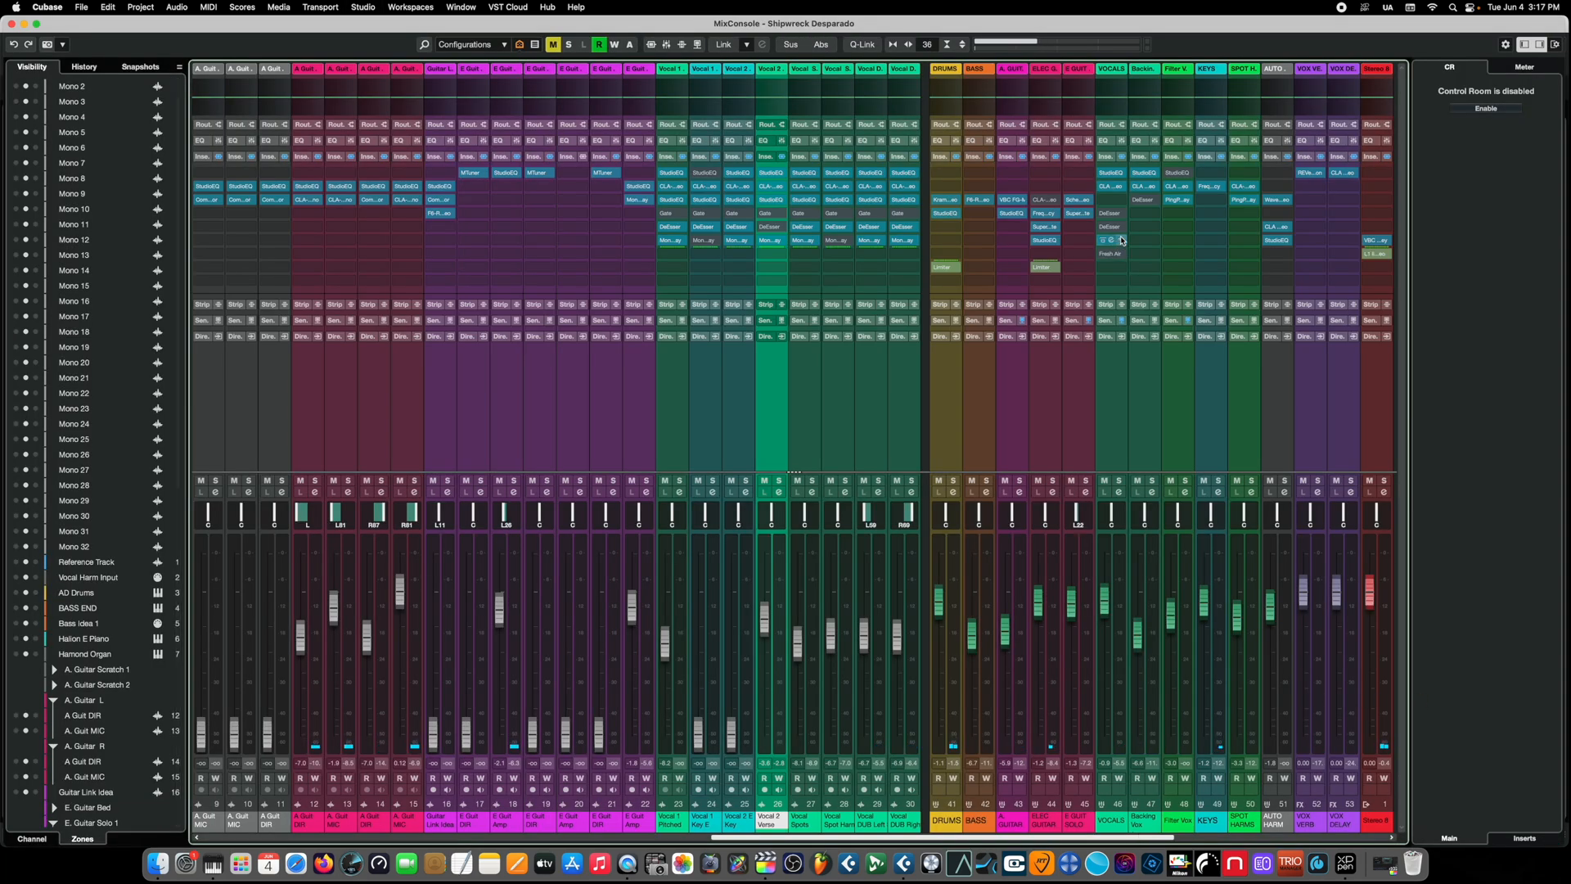
Inspect the vocal de-essers, then show the Frequency 2 EQ on the VOCALS group
left_click(1103, 239)
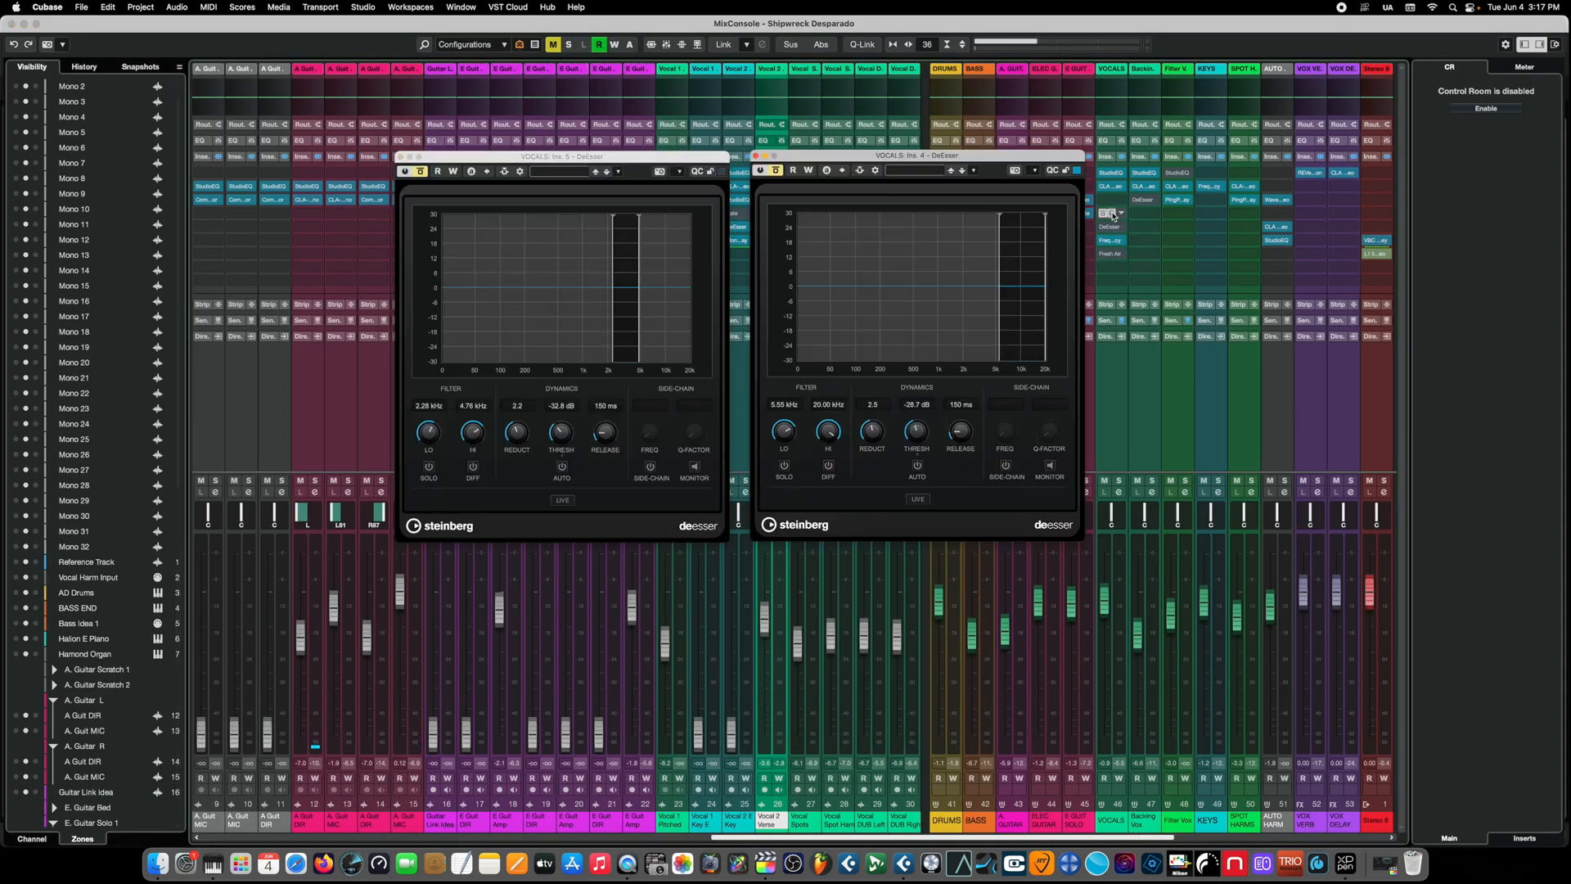
mouse_move(1109, 213)
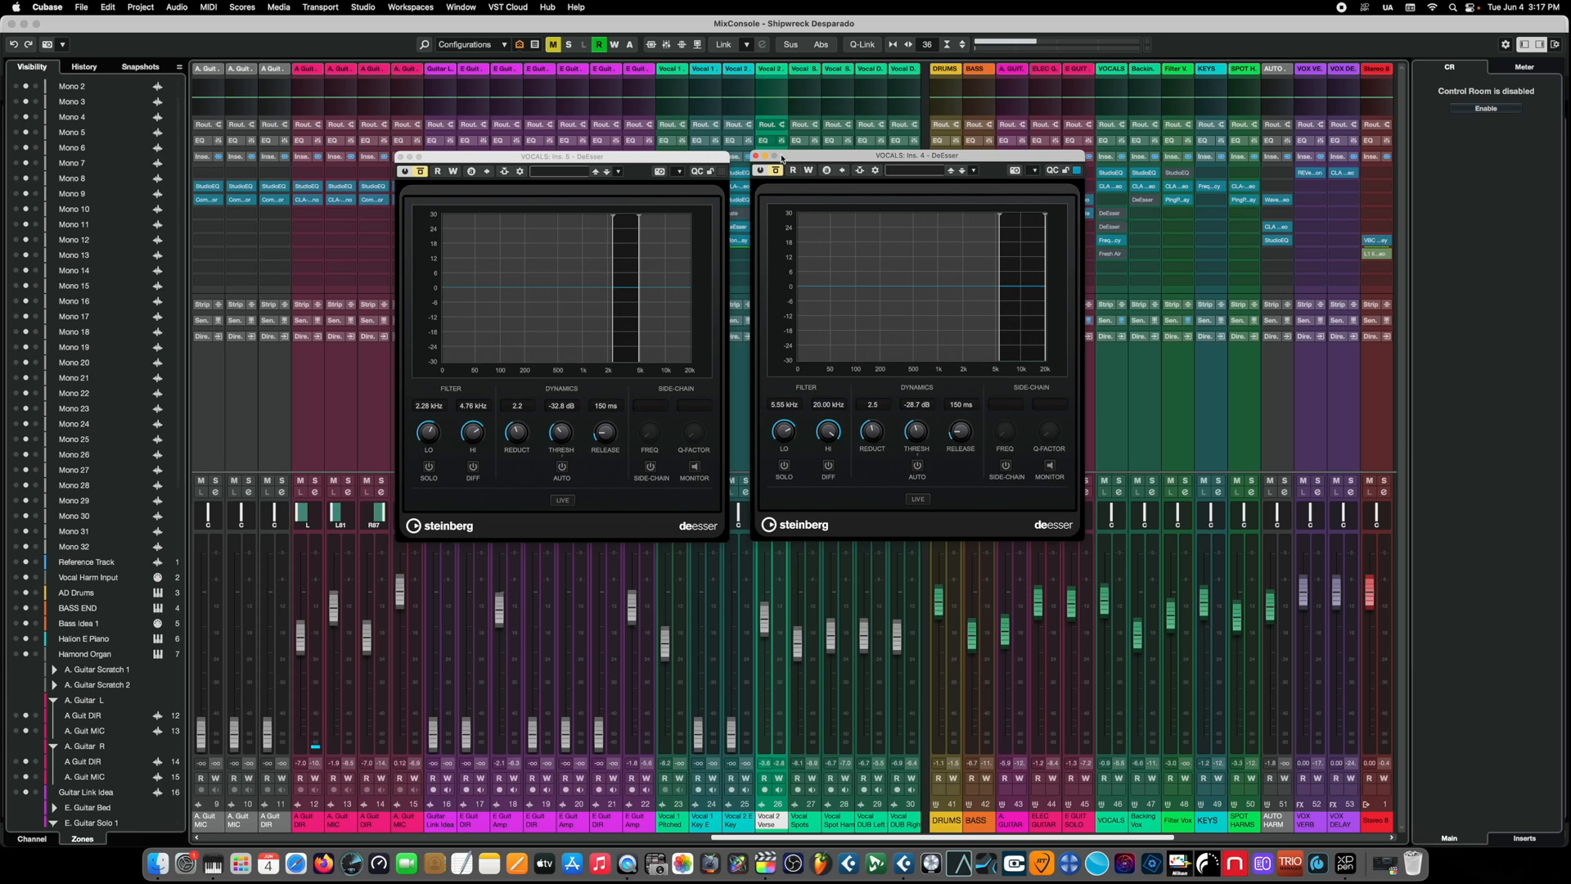
left_click(771, 159)
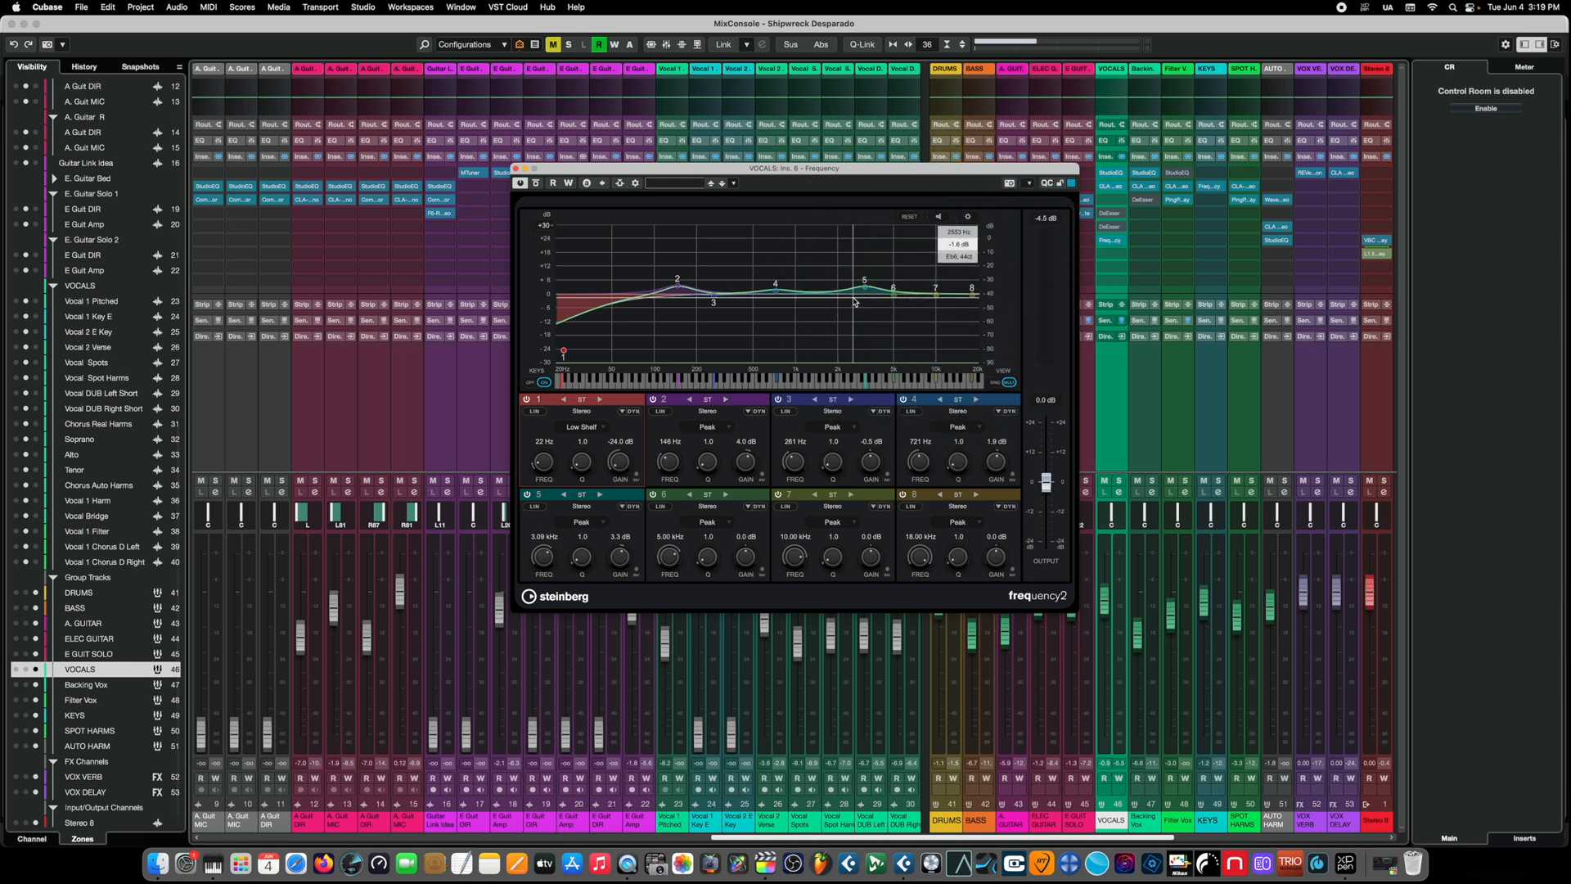
Nudge an upper EQ node while watching the live vocal spectrum in Frequency 2
left_click_drag(864, 282, 872, 280)
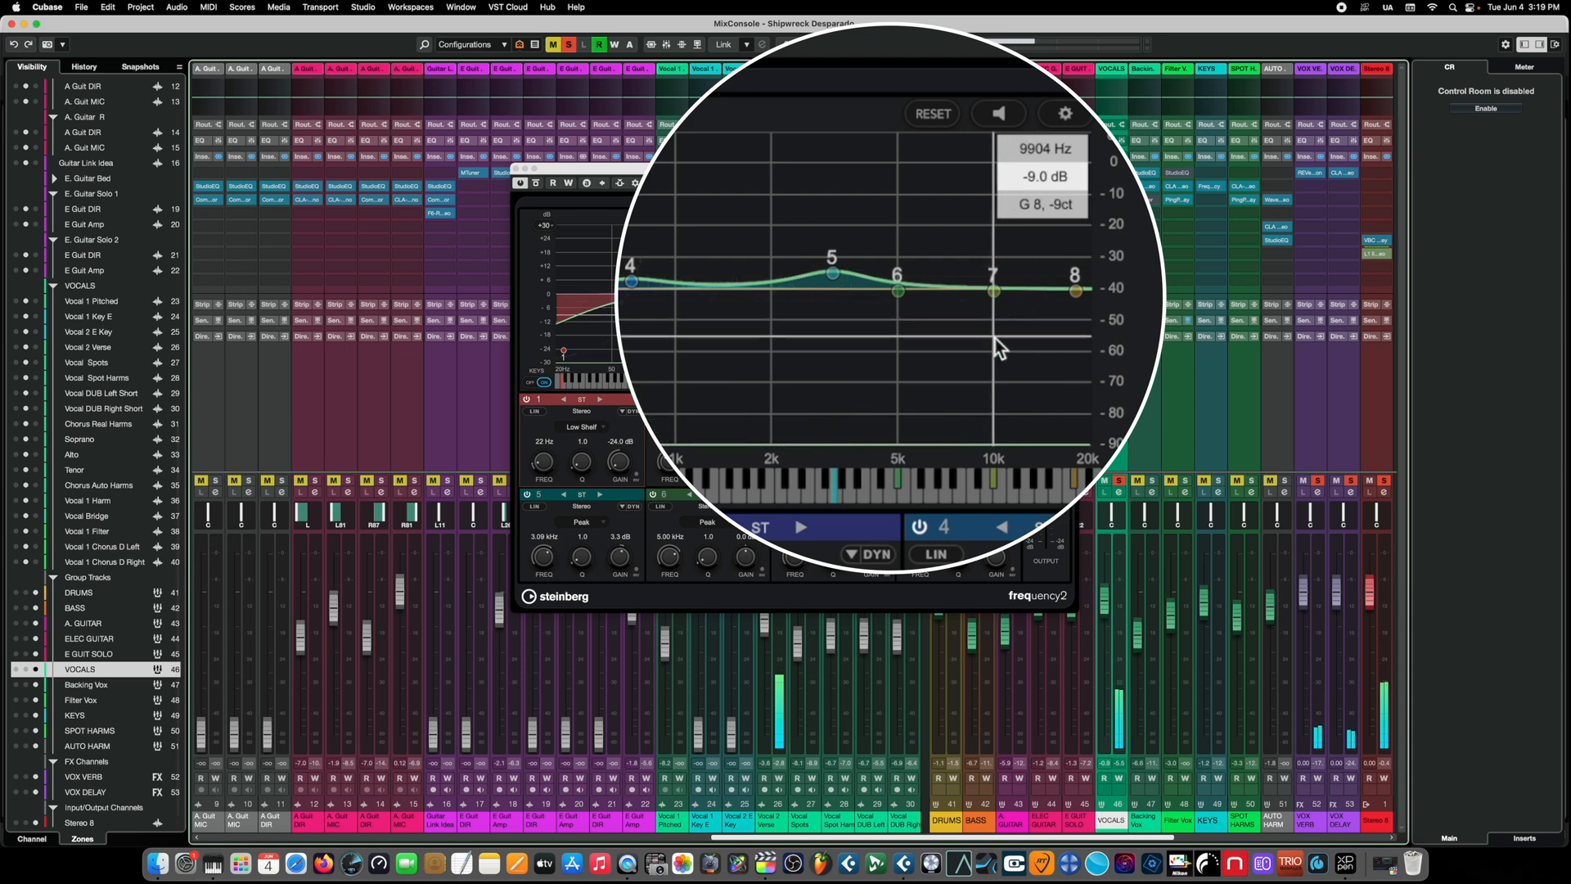
mouse_move(1038, 344)
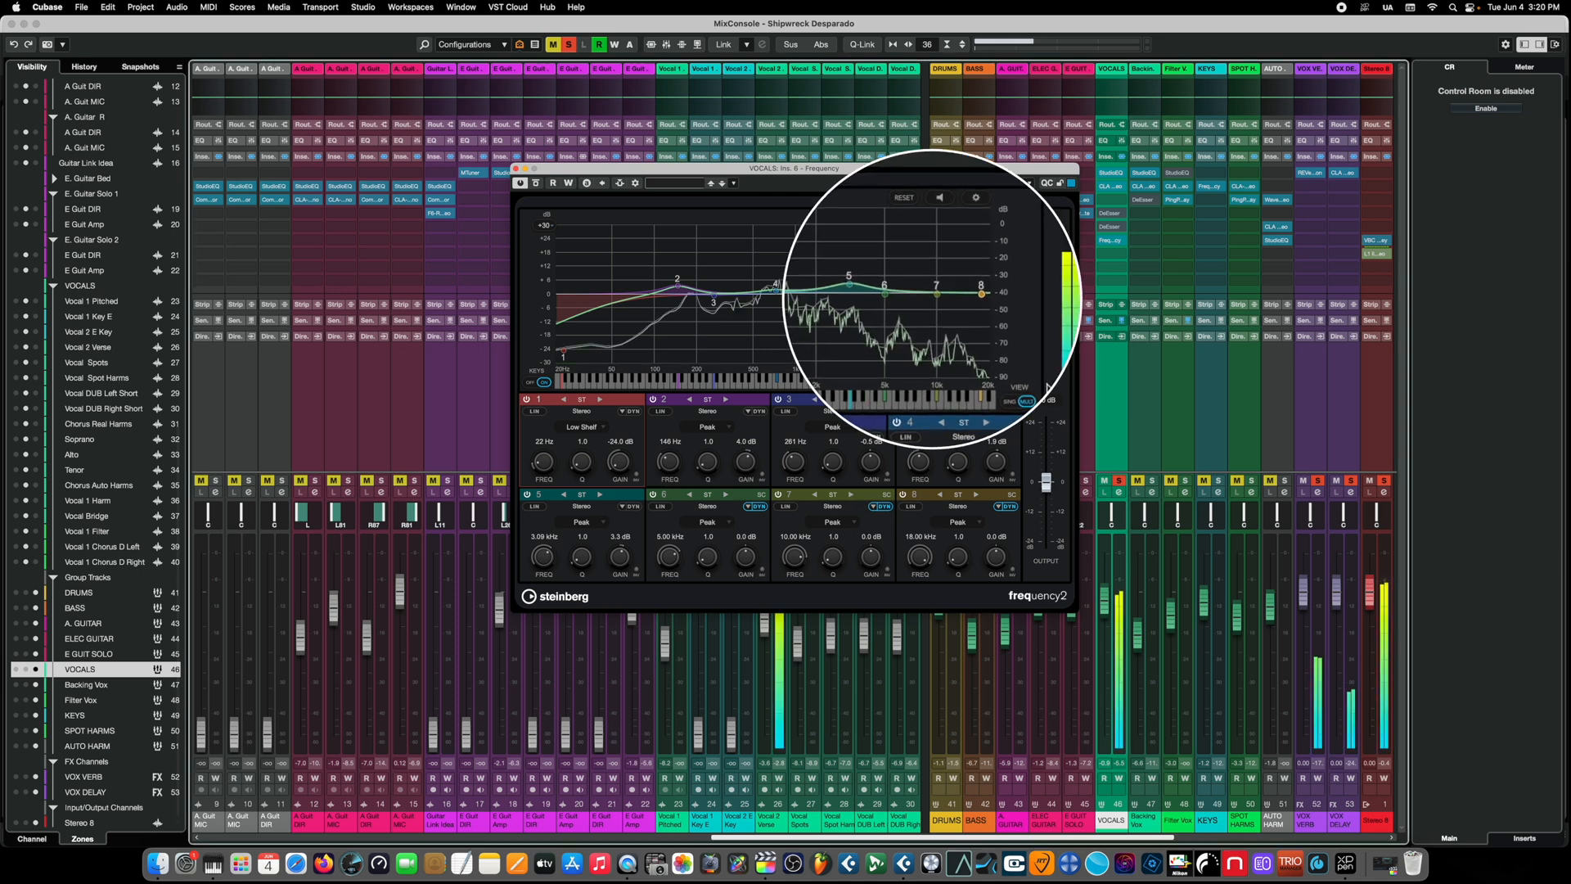
Move band 8 to about 11 kHz and make band 7 a narrow cut near 12.35 kHz, Q 10.9
left_click_drag(982, 293, 1021, 288)
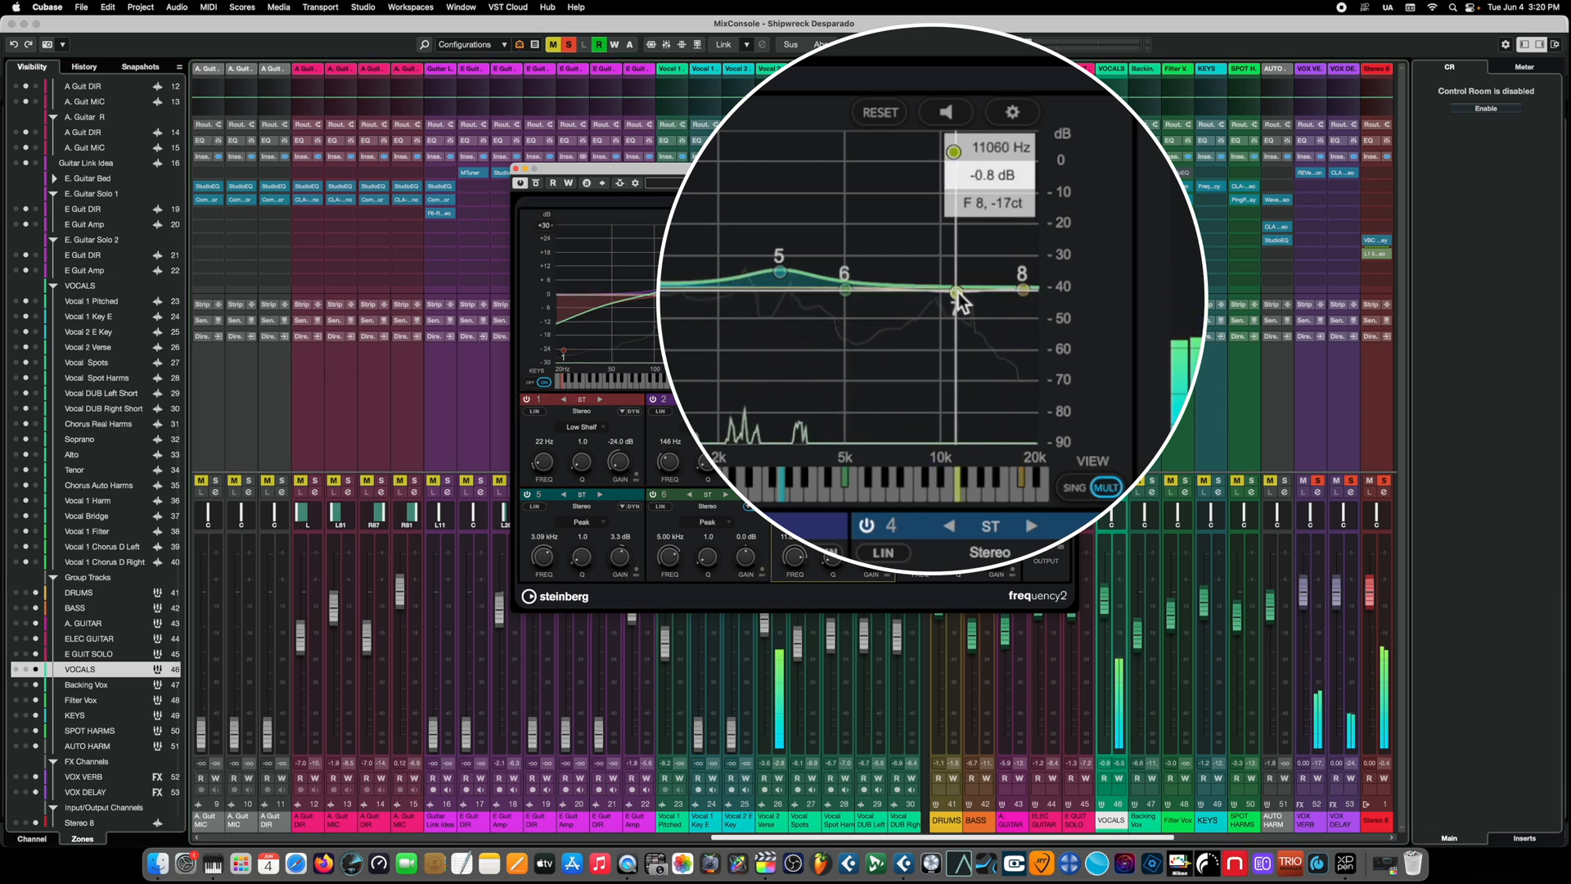
left_click_drag(957, 292, 972, 288)
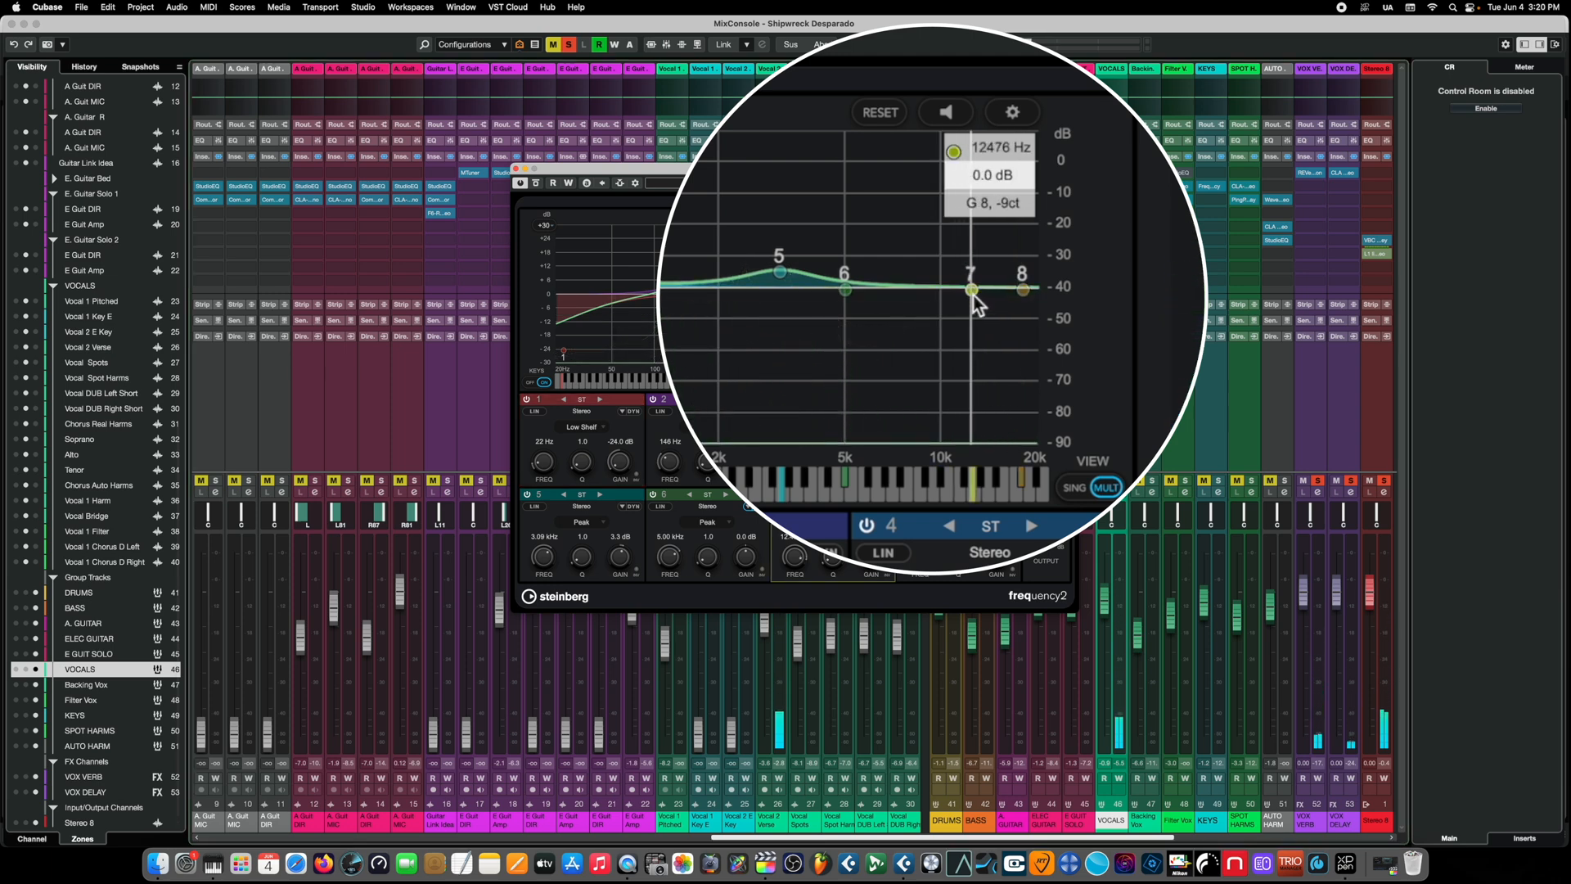
left_click_drag(971, 288, 972, 340)
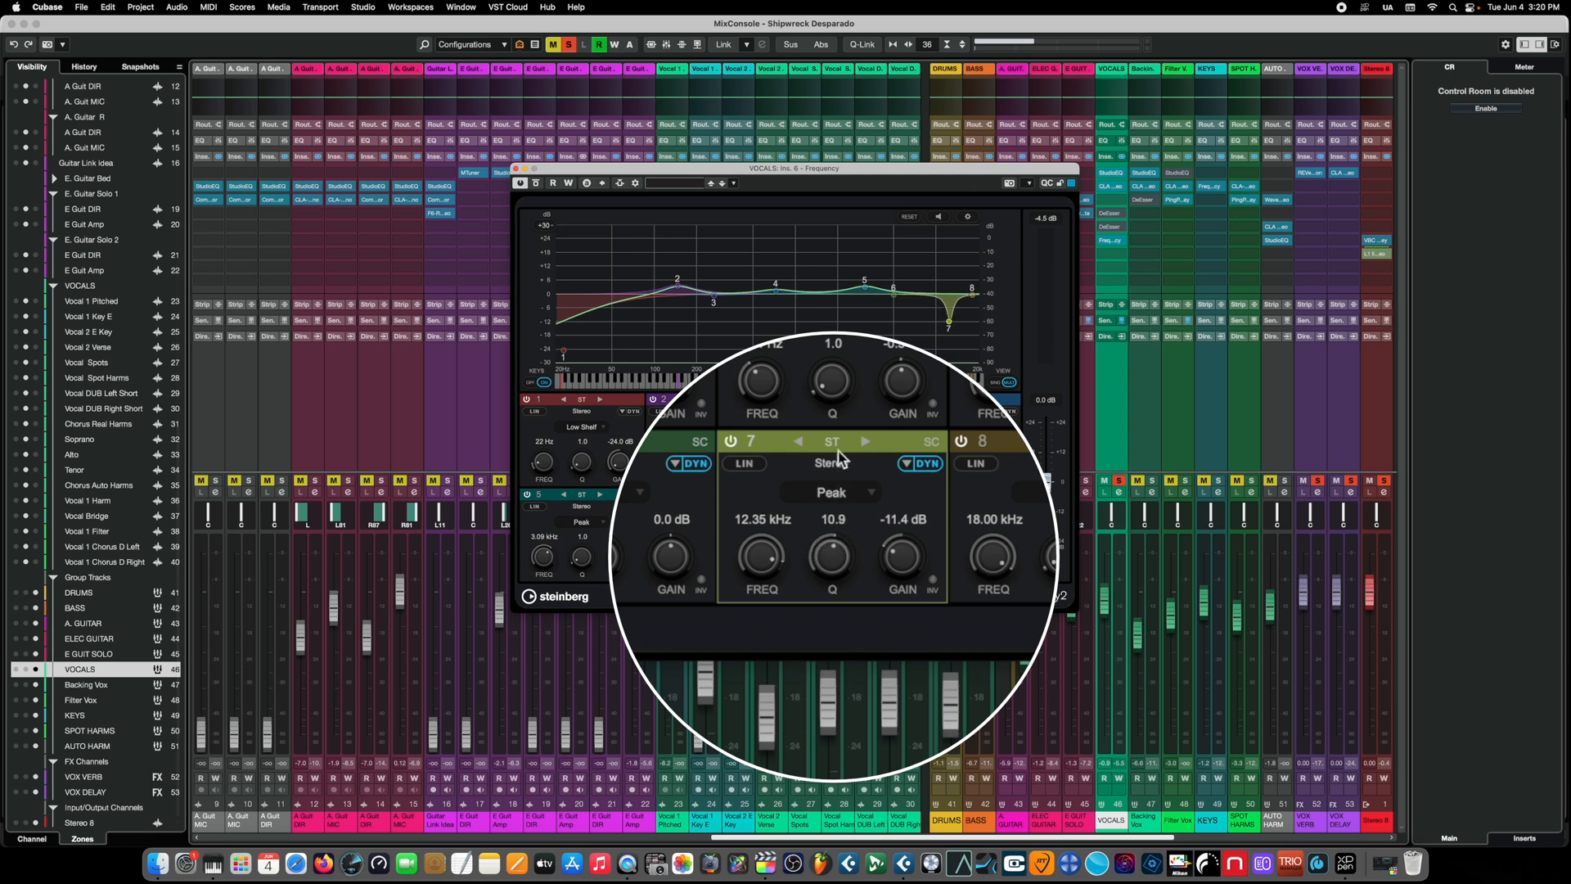
left_click_drag(828, 555, 828, 530)
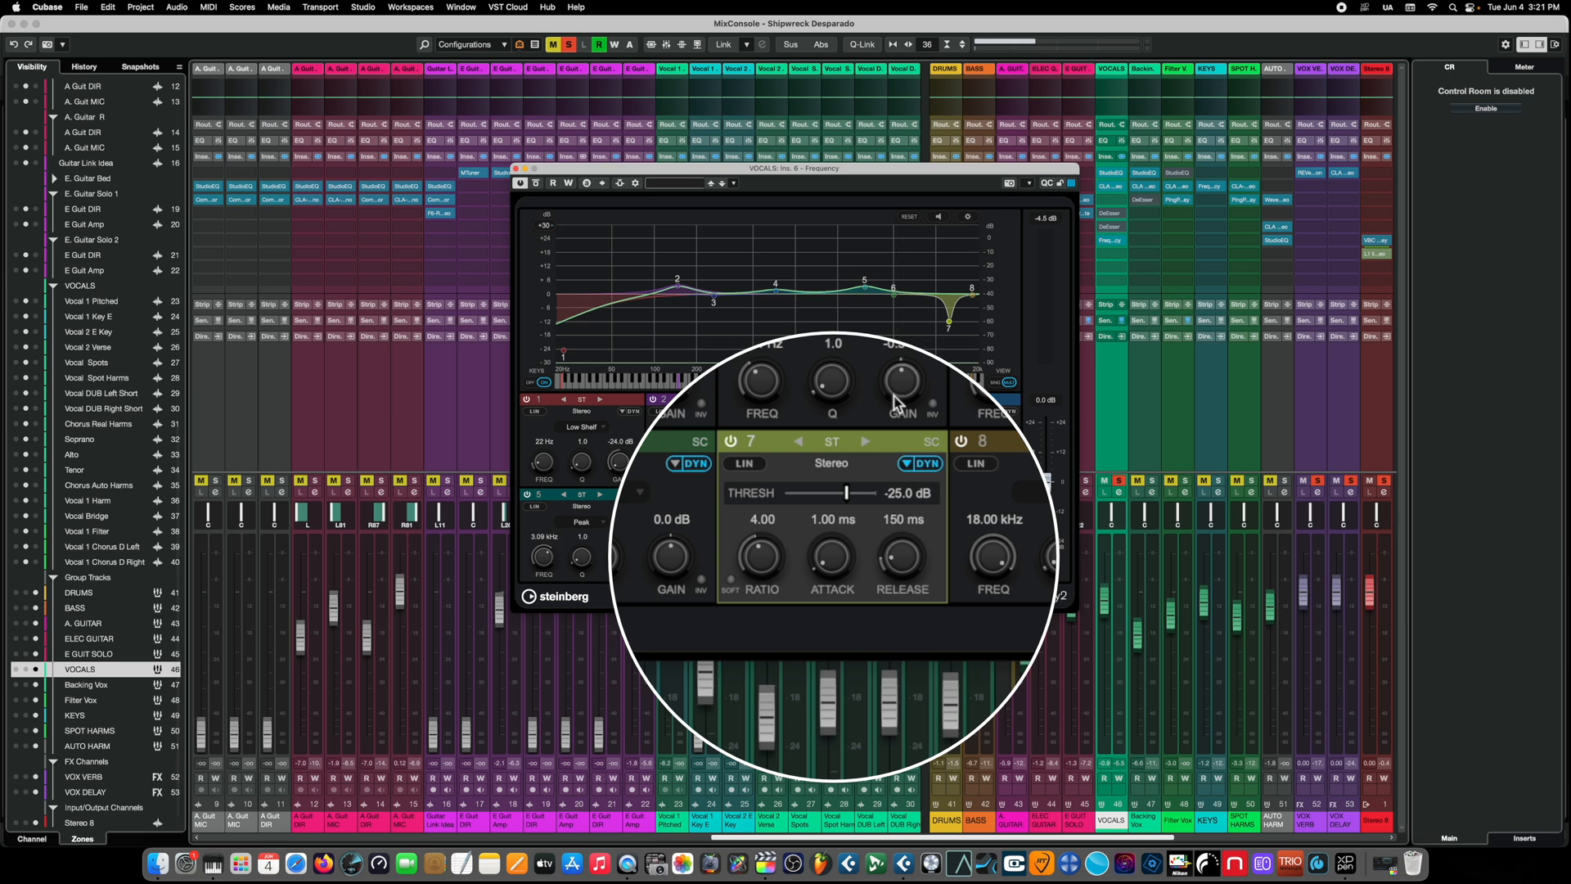
Lower band 7's dynamic threshold to about -43 dB
left_click_drag(849, 493, 824, 493)
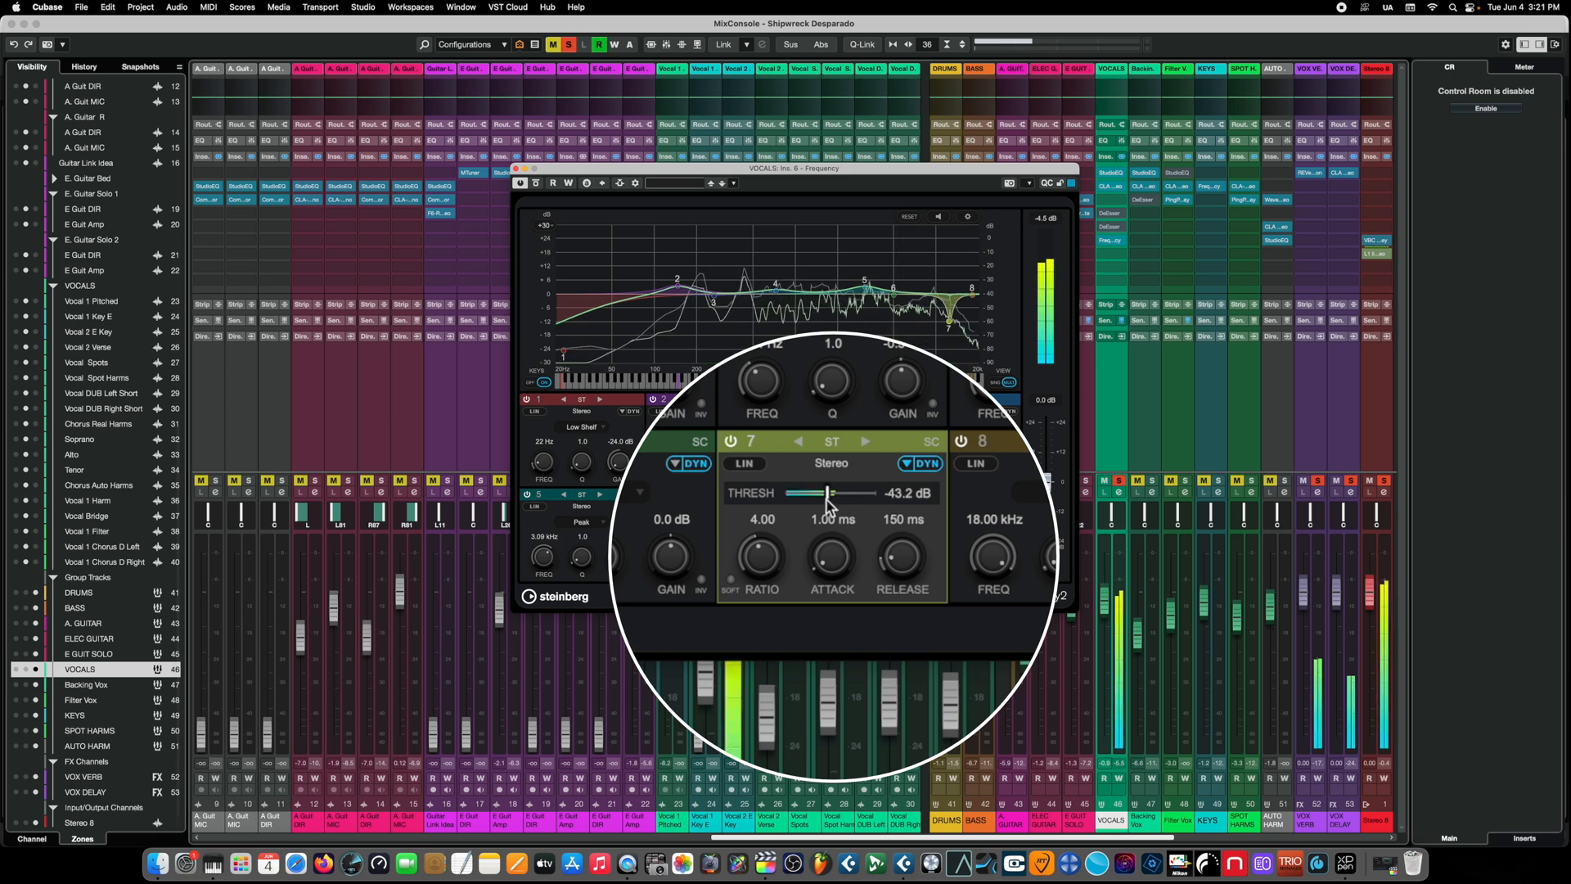
left_click_drag(821, 506, 820, 513)
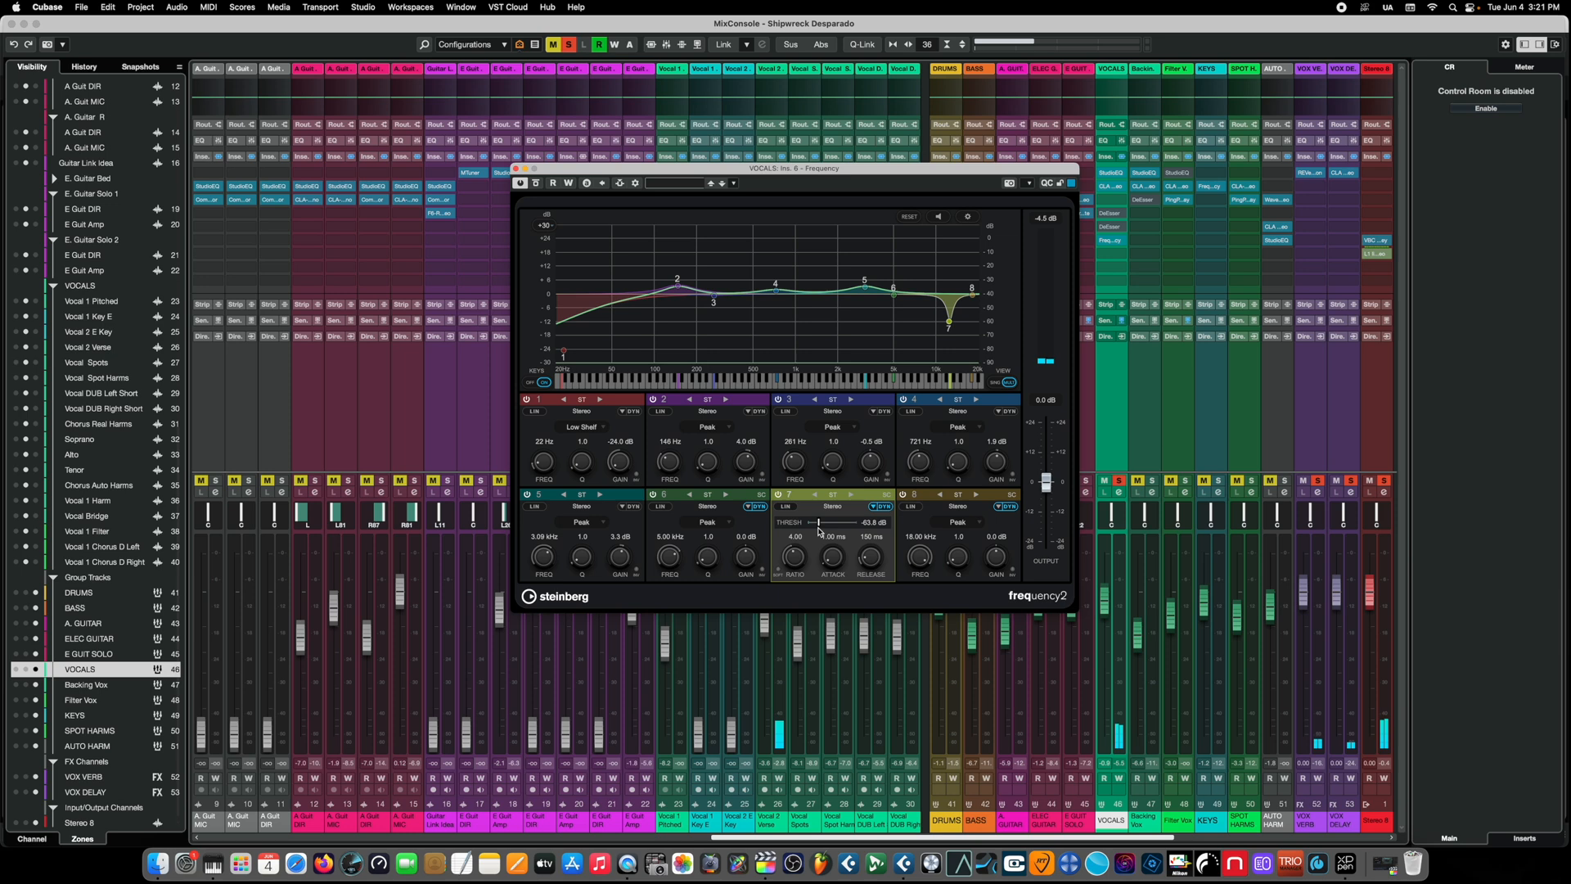
mouse_move(779, 494)
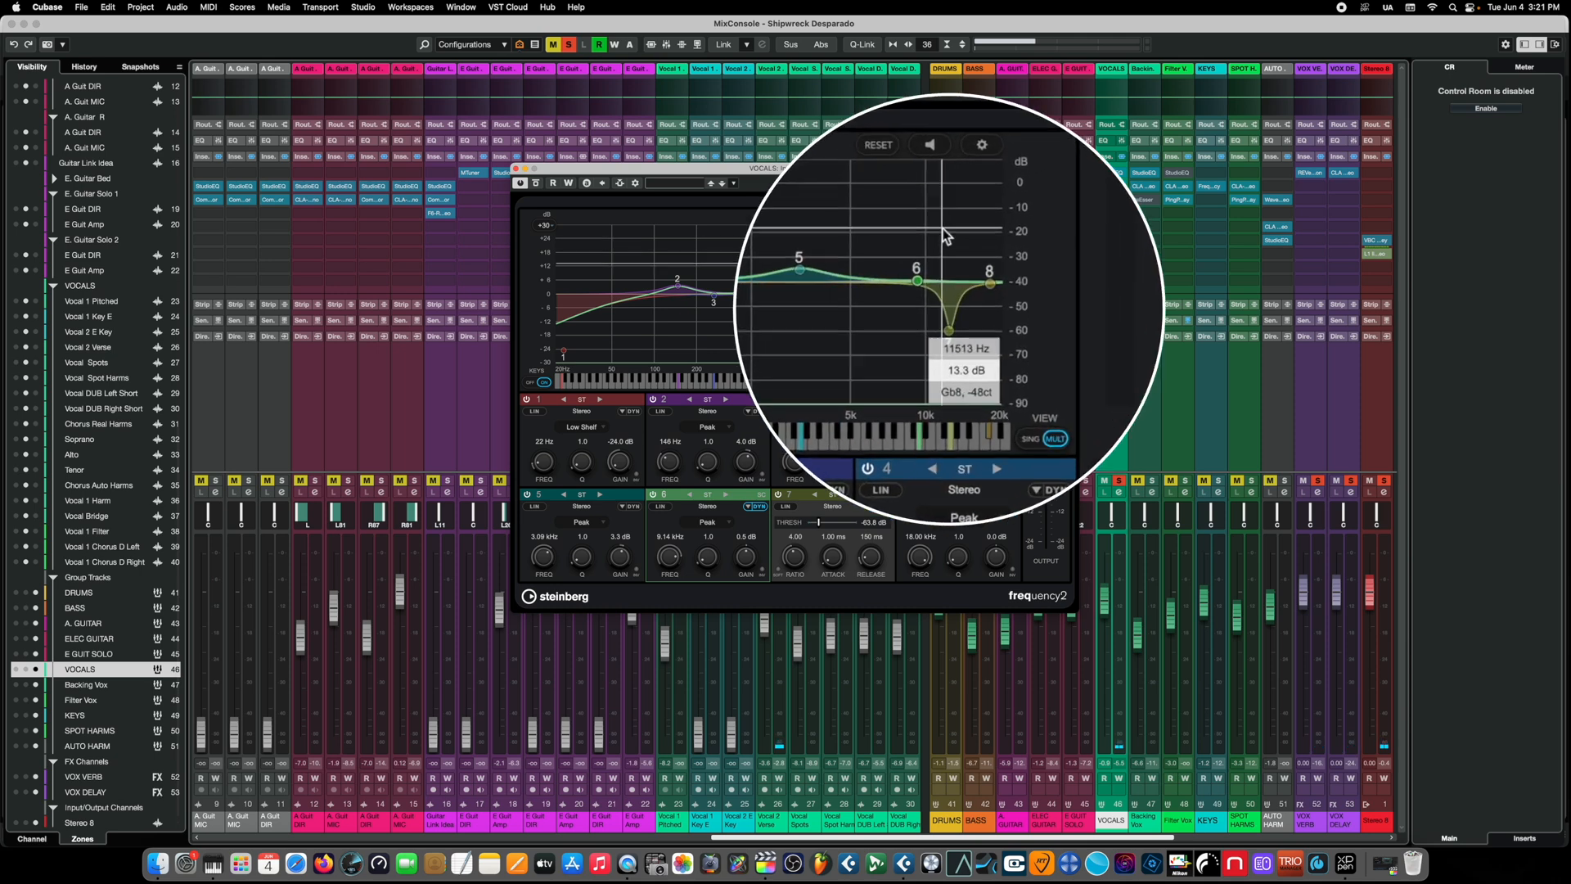
Place band 6 as a dynamic cut near 9.14 kHz with its threshold around -46.7 dB
left_click_drag(915, 280, 904, 270)
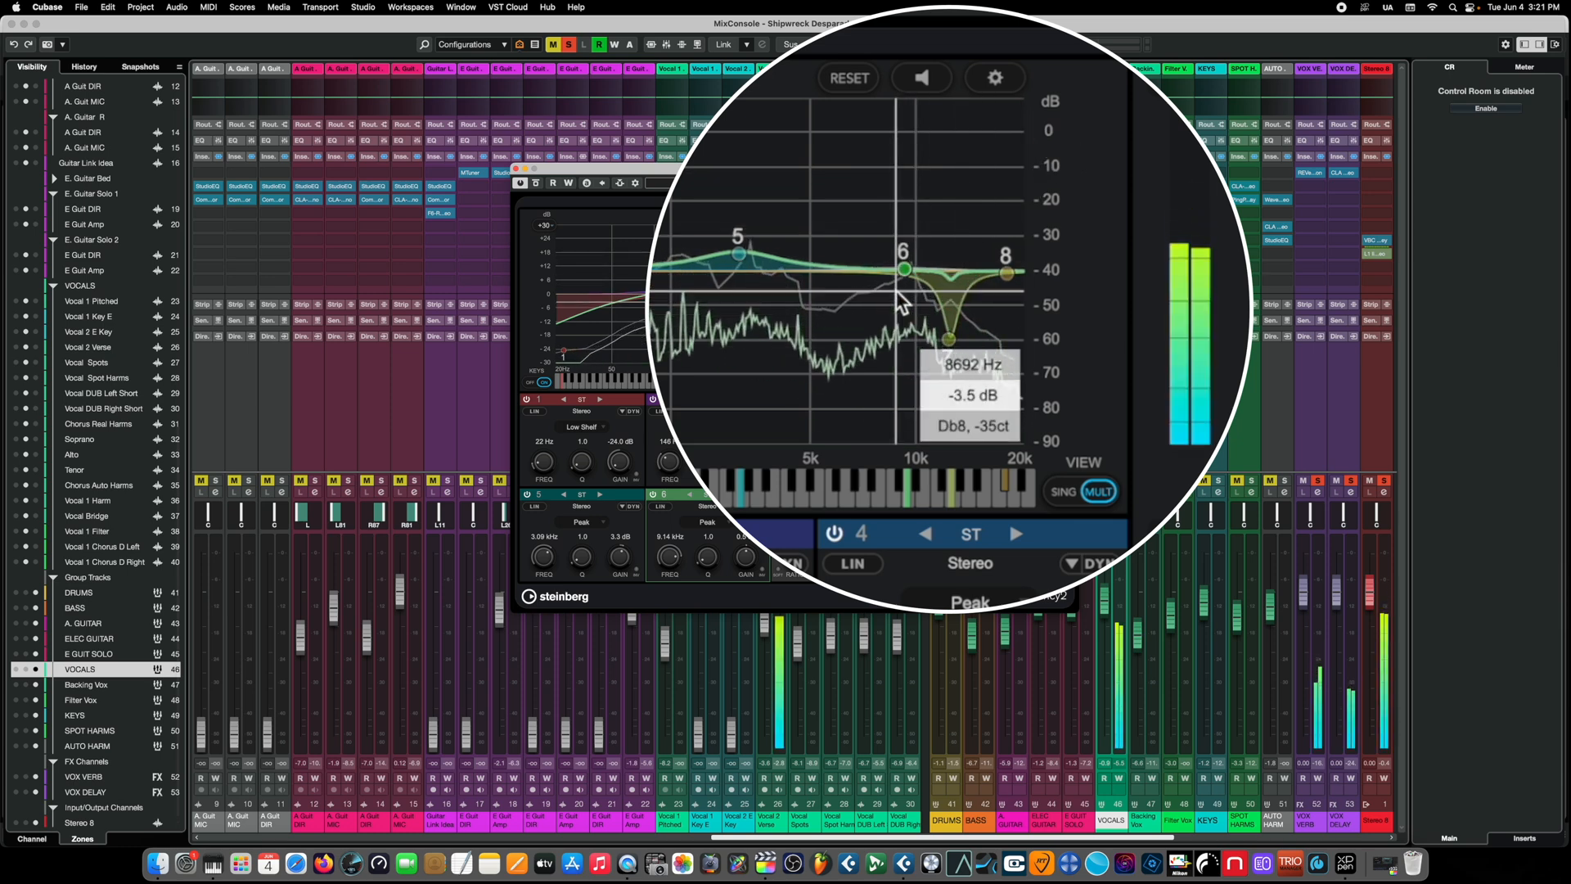
left_click_drag(904, 270, 913, 268)
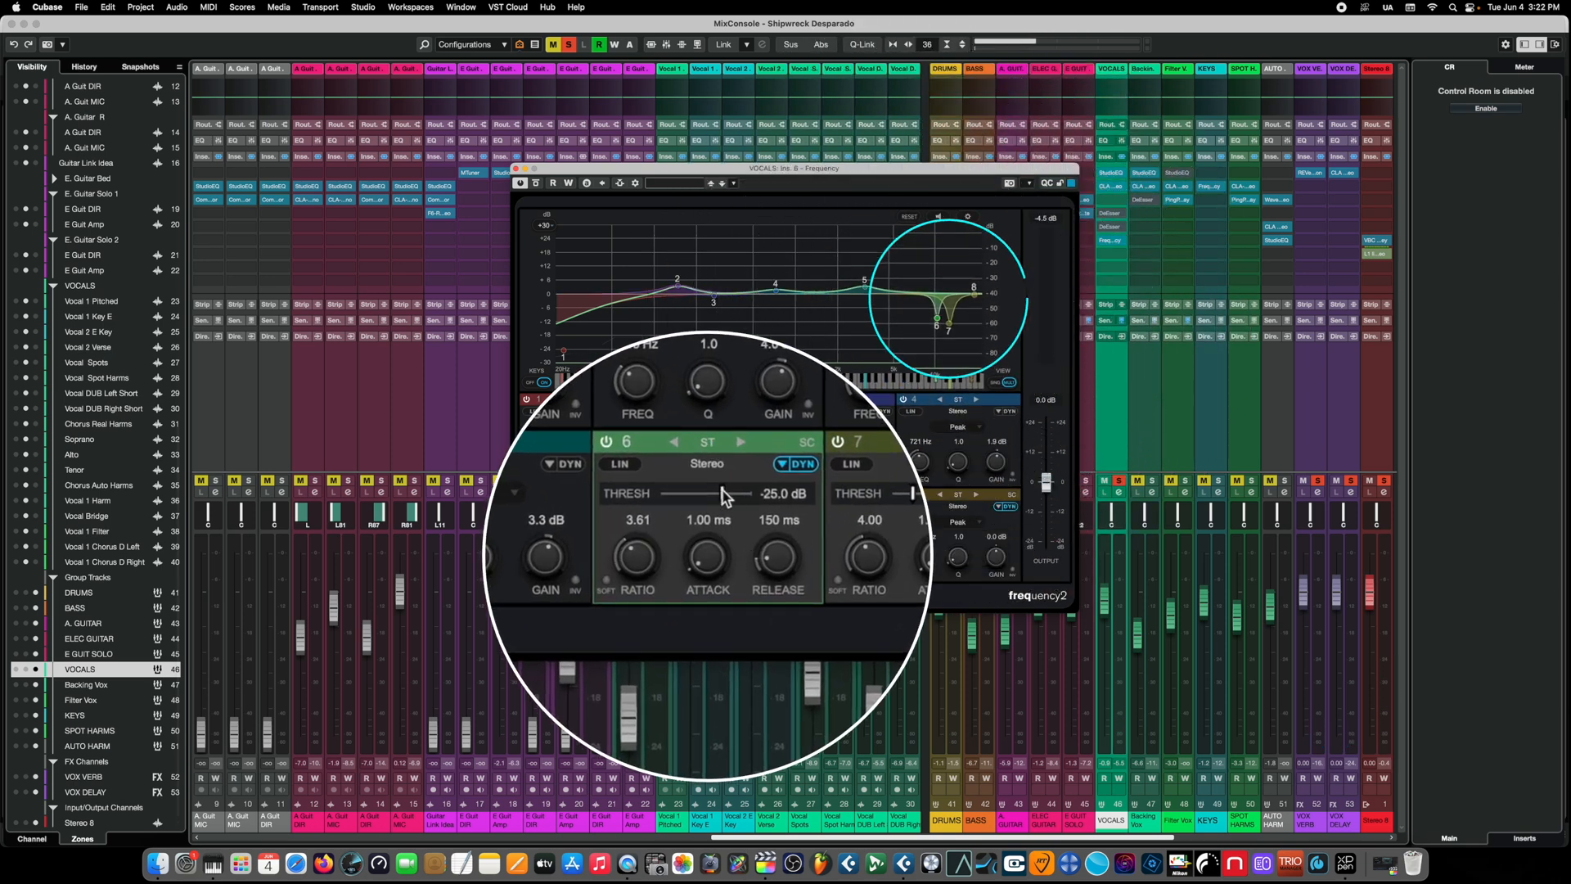
left_click_drag(724, 492, 699, 492)
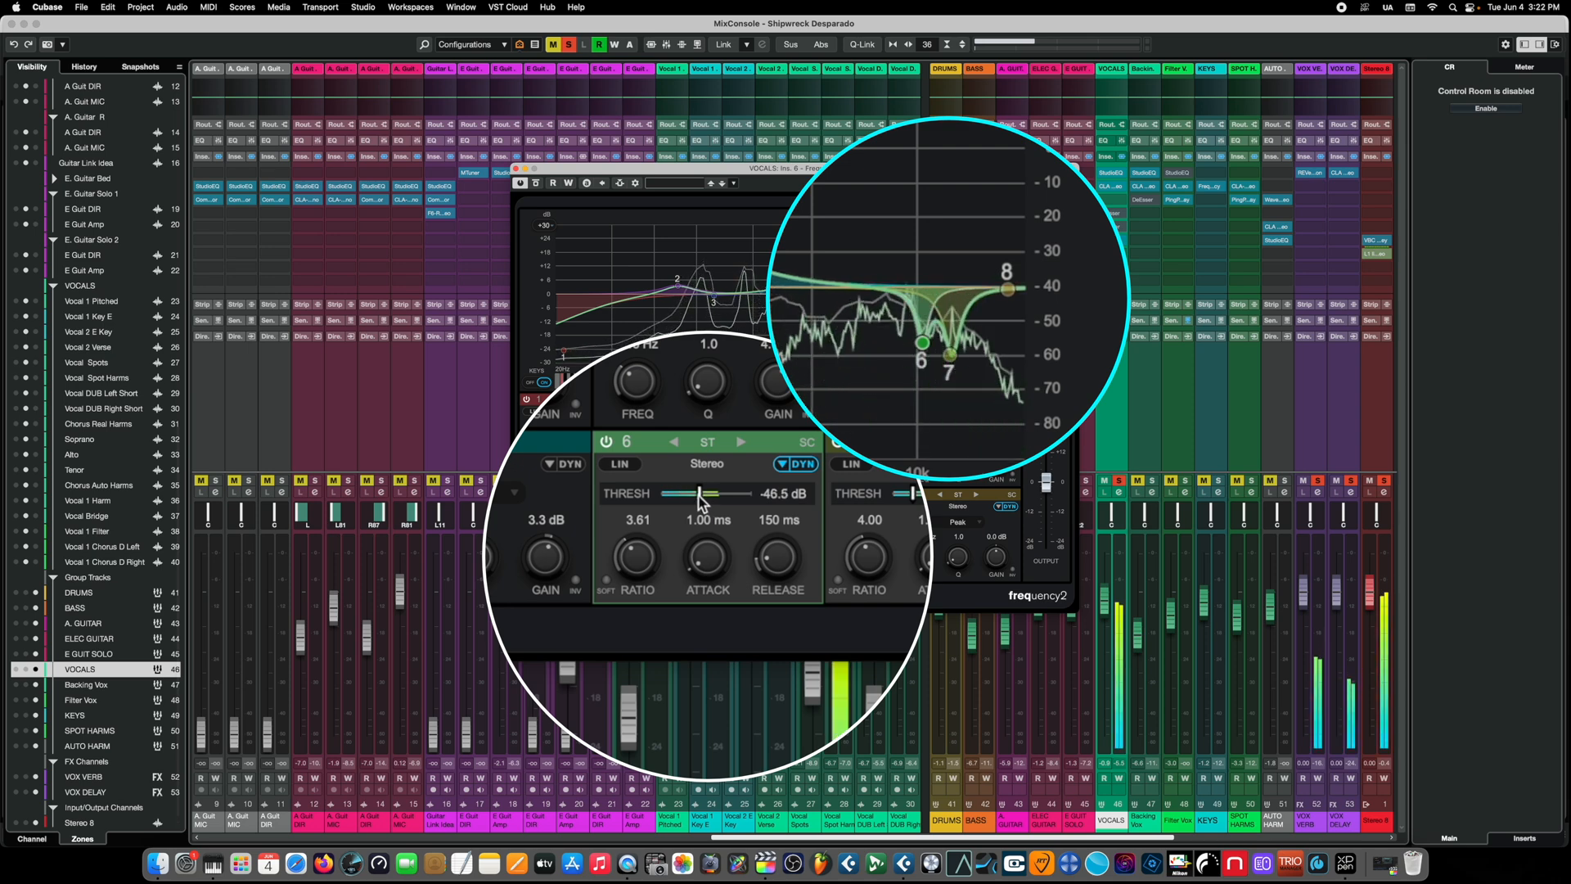
left_click_drag(689, 495, 675, 494)
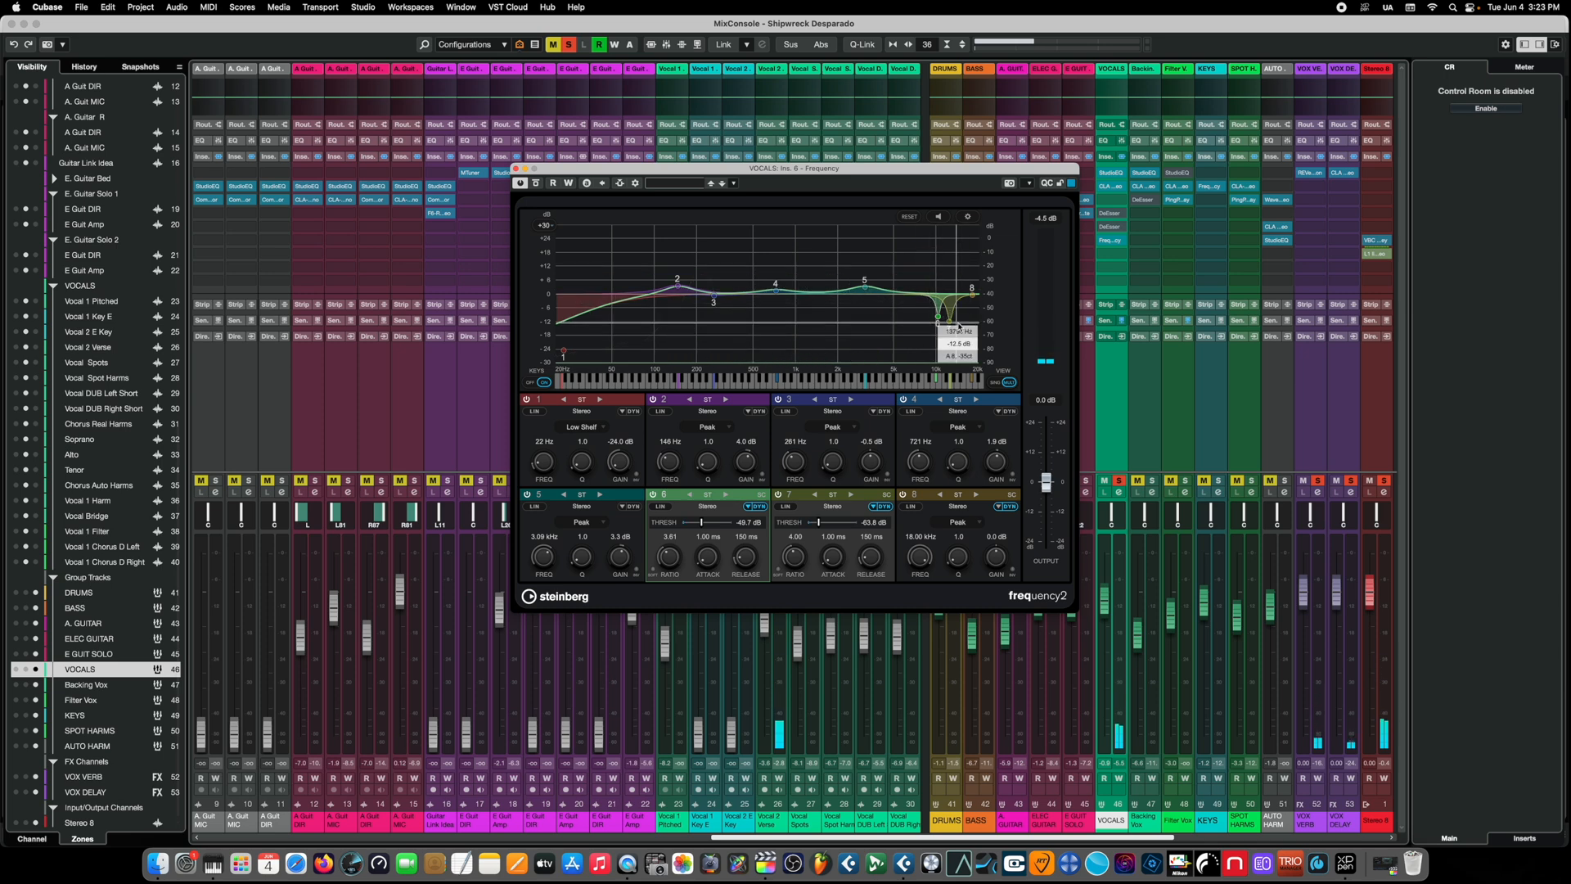
Load The Whiskey Lives On project with a flat Frequency 2 EQ on its Vocals track
left_click_drag(954, 320, 971, 288)
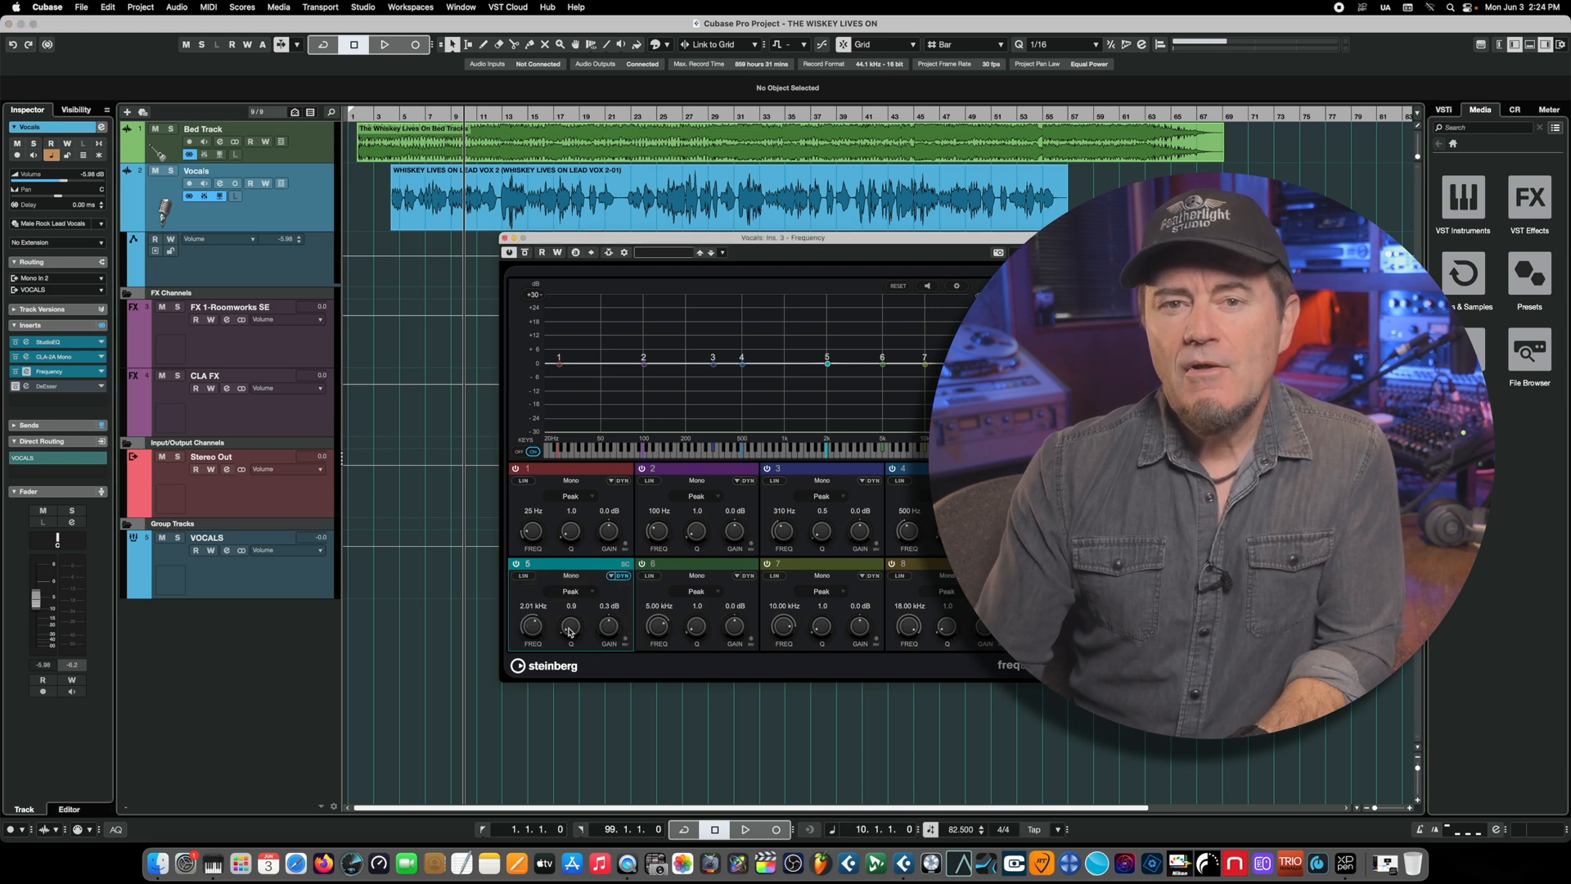
Widen band 5 to Q 0.5, raise its gain around 2 kHz and switch on DYN to make it dynamic
left_click_drag(569, 627, 569, 611)
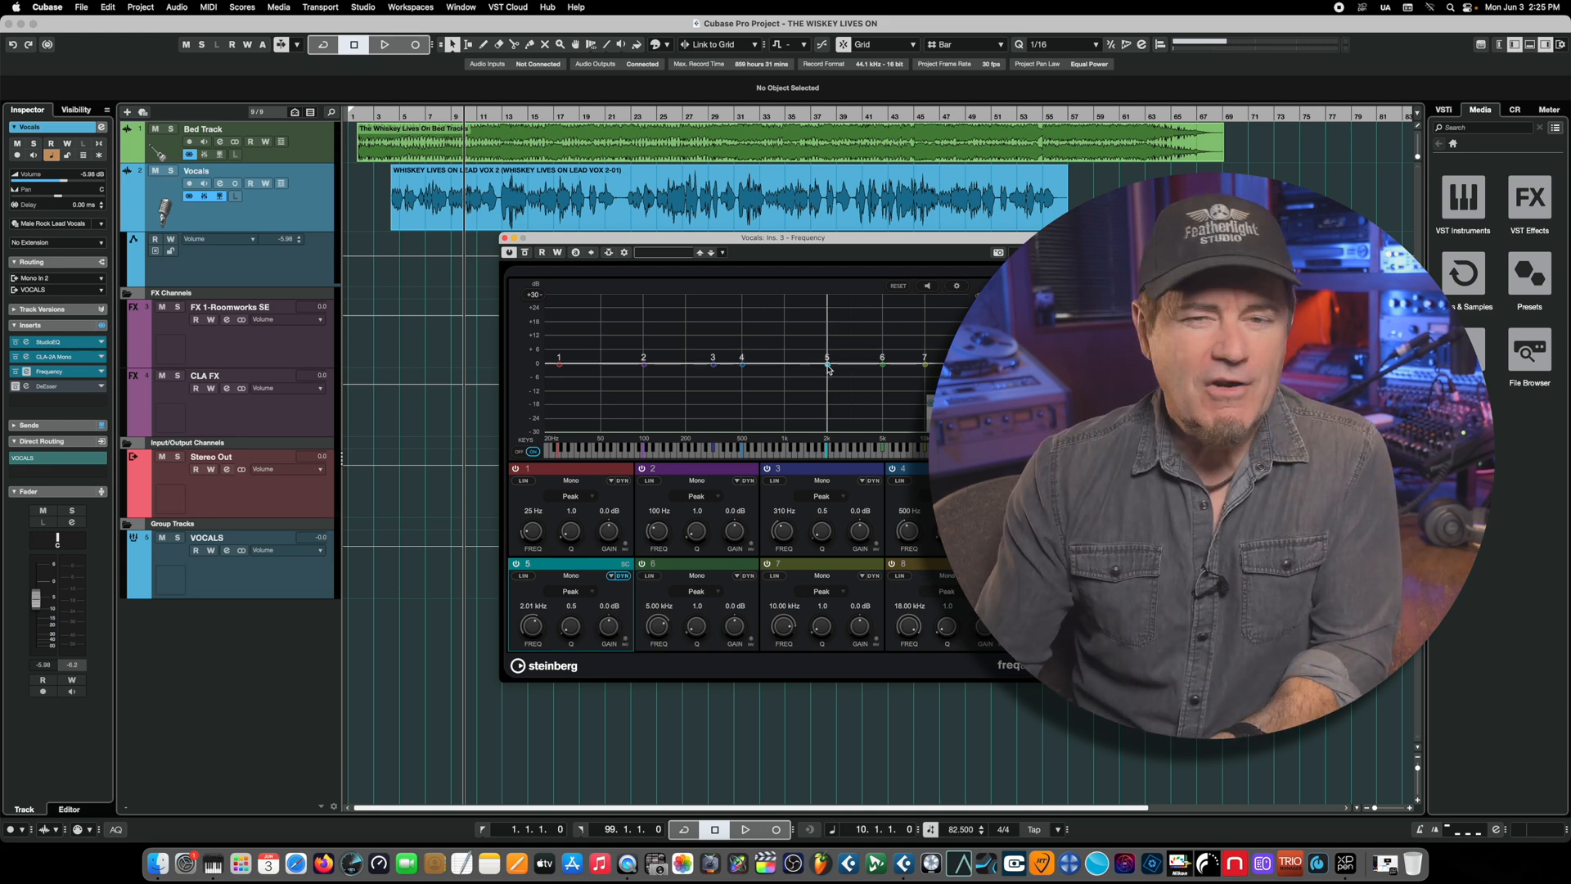
left_click_drag(827, 365, 827, 346)
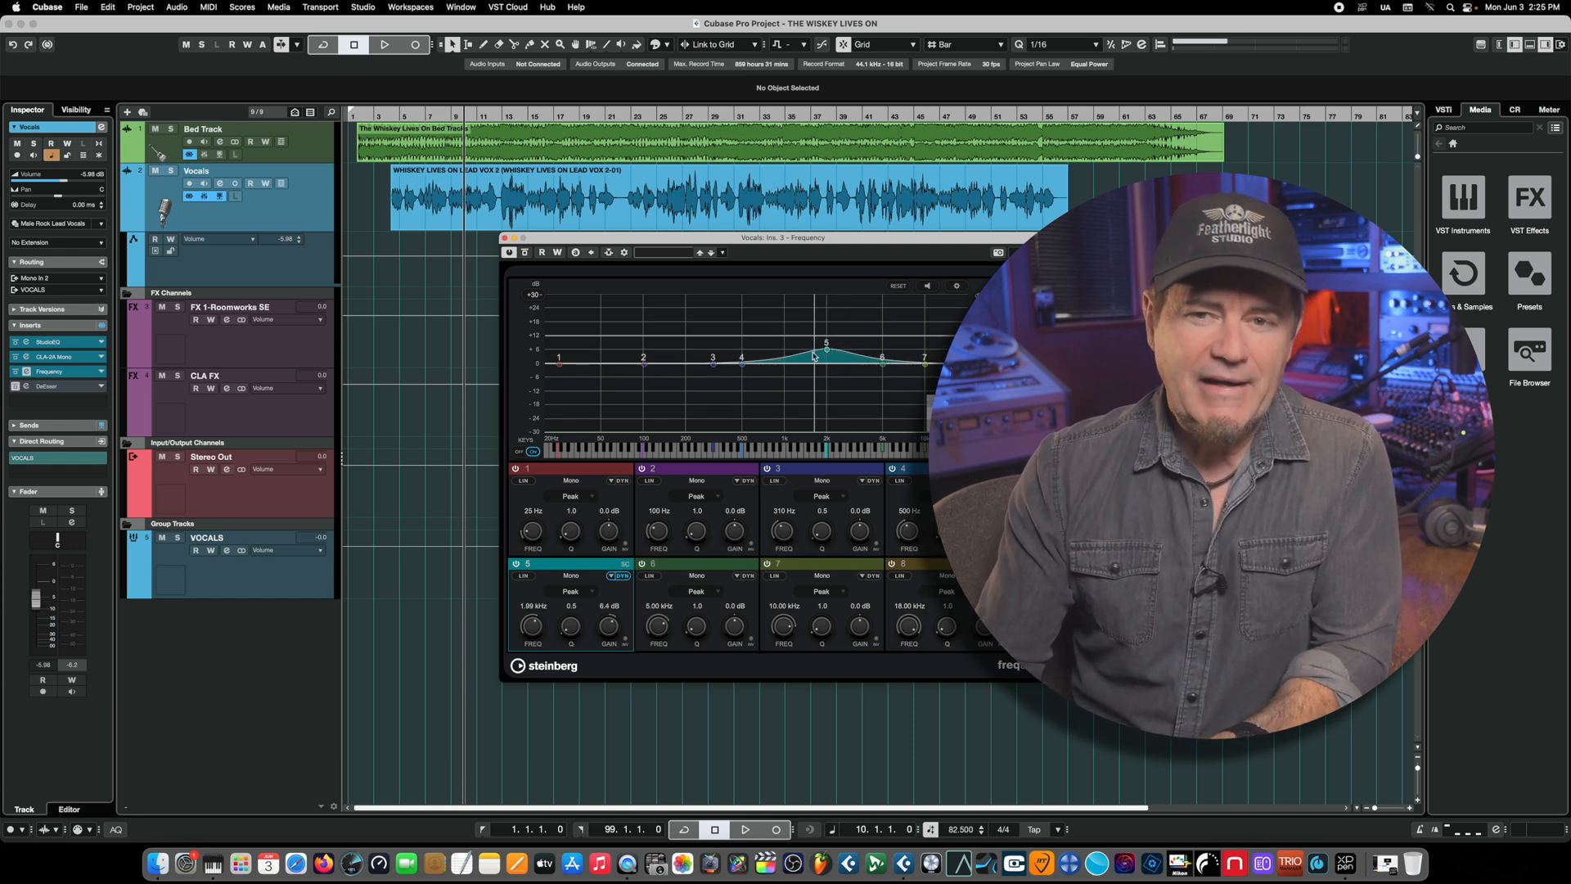
left_click(613, 576)
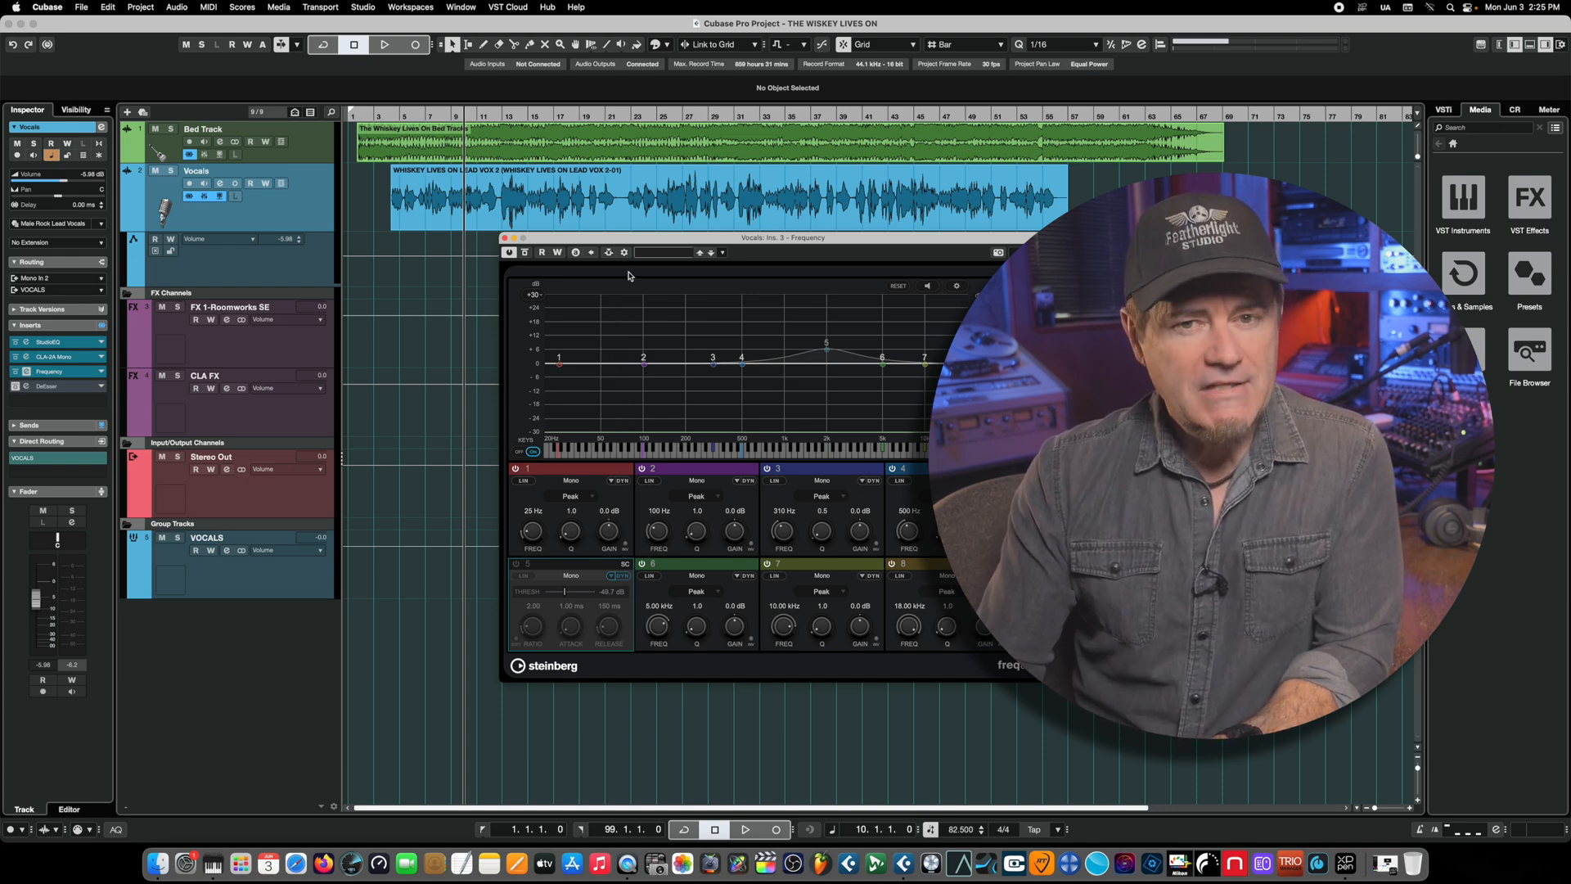
left_click(382, 45)
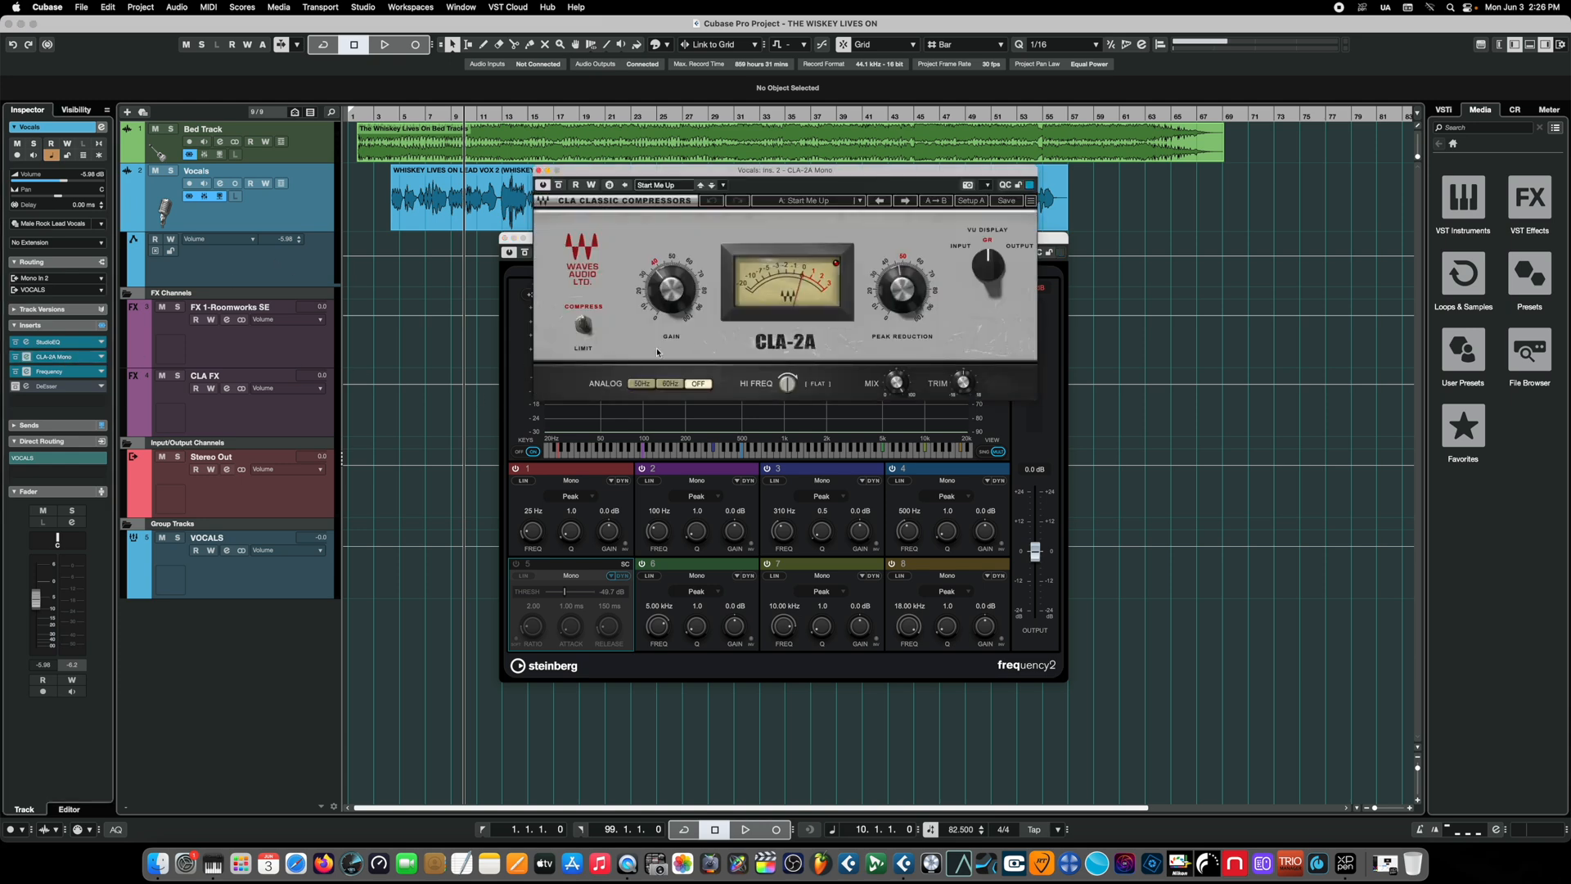
mouse_move(720, 313)
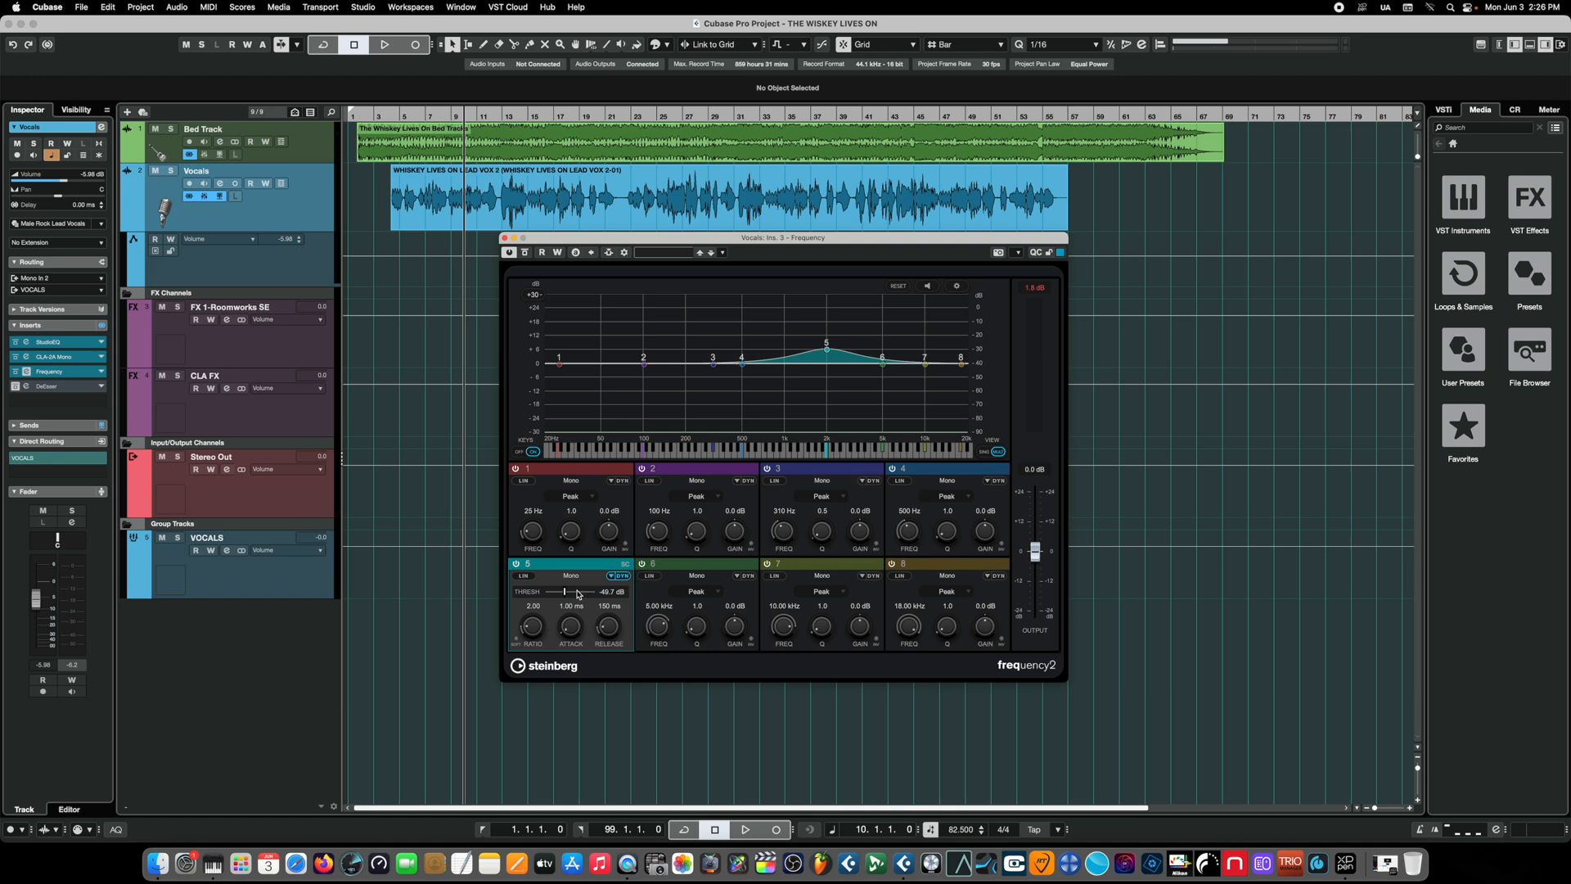
Start playback of The Whiskey Lives On to hear the vocal through the dynamic band
left_click(383, 44)
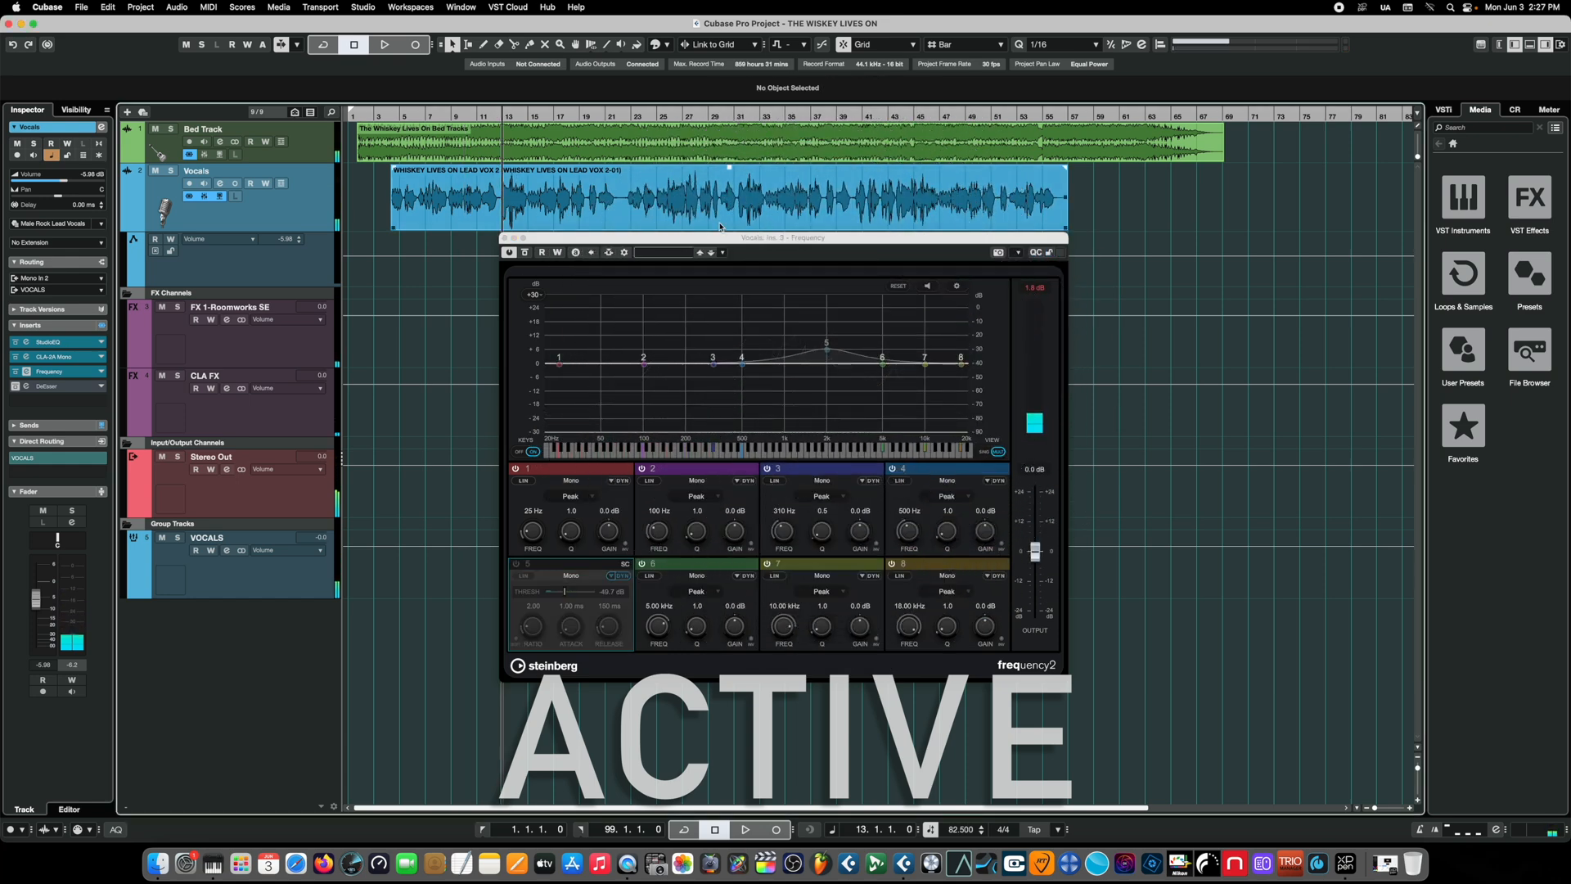
left_click(379, 46)
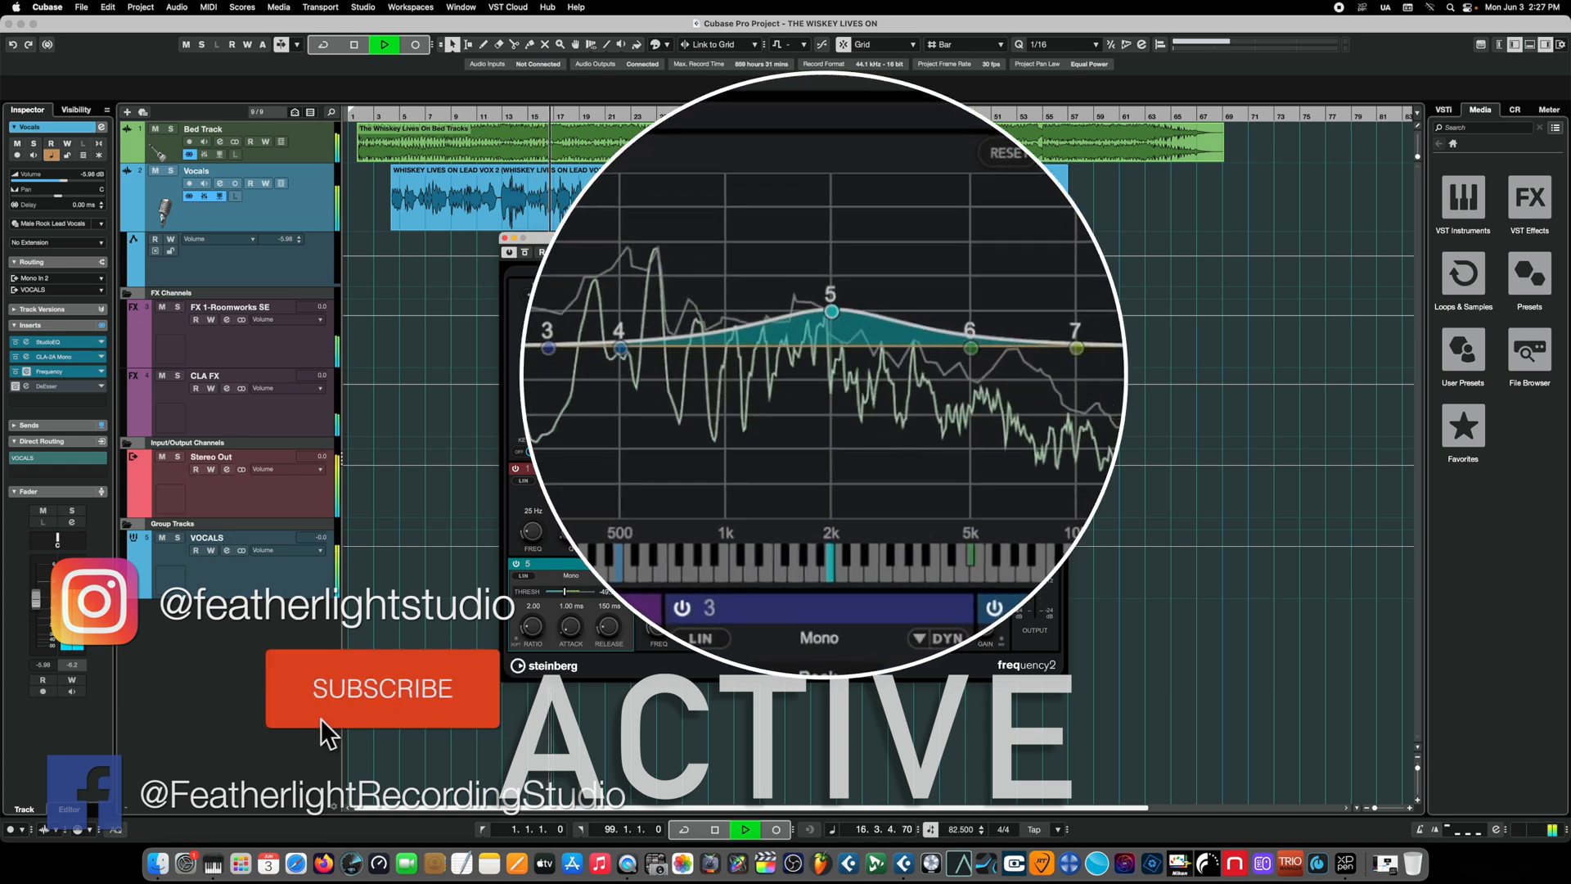
Stop playback after watching the 2 kHz boost ride the vocal
left_click(383, 689)
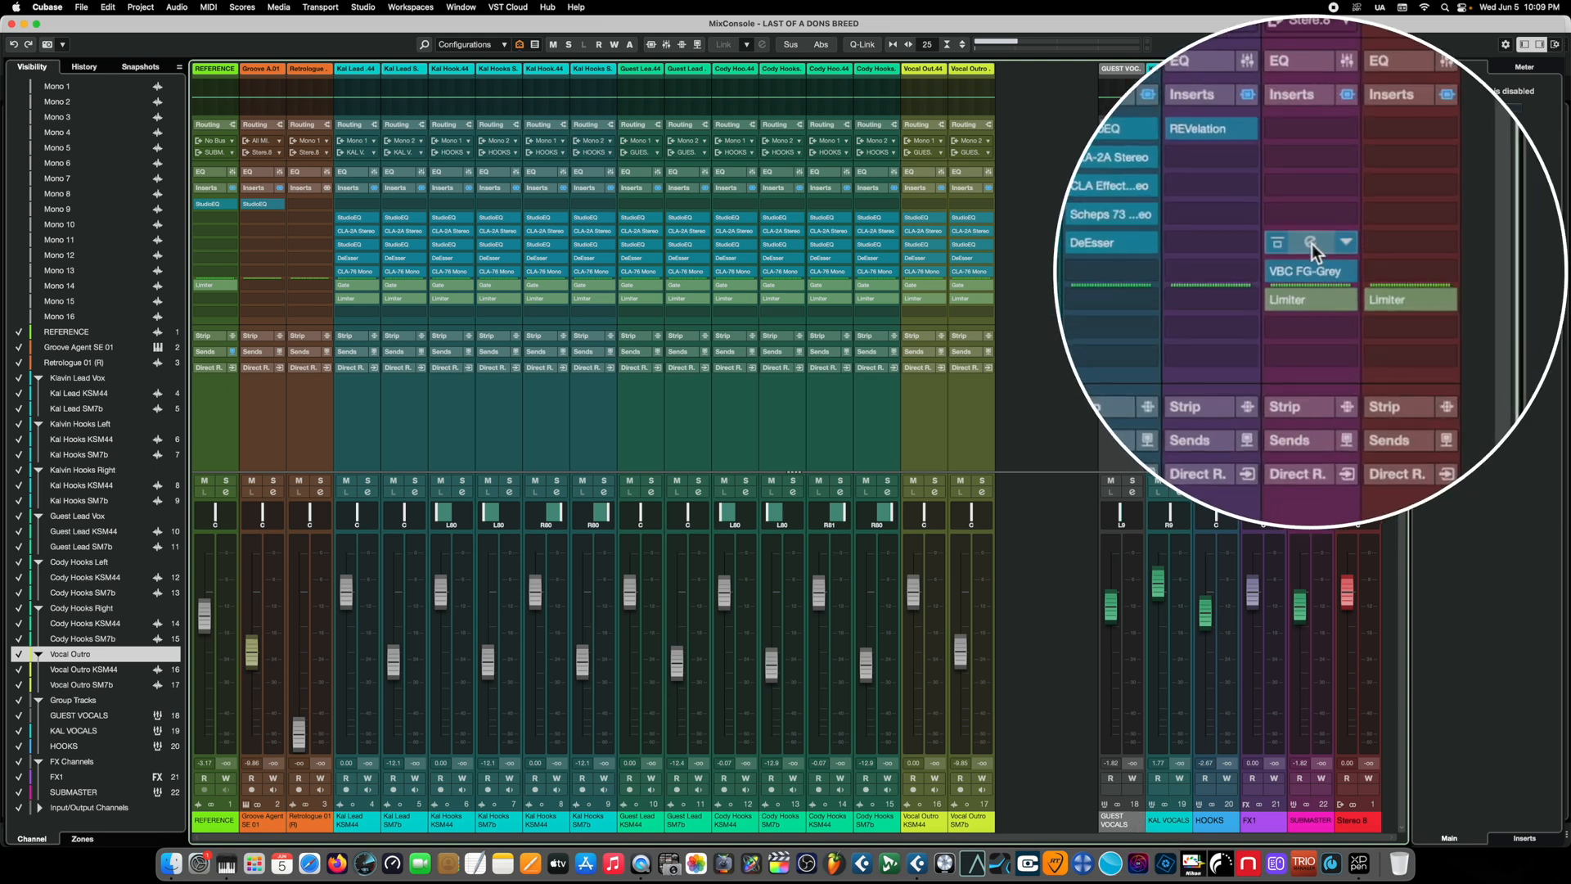
Open Frequency 2 on the SUBMASTER insert and reposition band 8 in the highs near the 7 kHz dip
left_click(1309, 242)
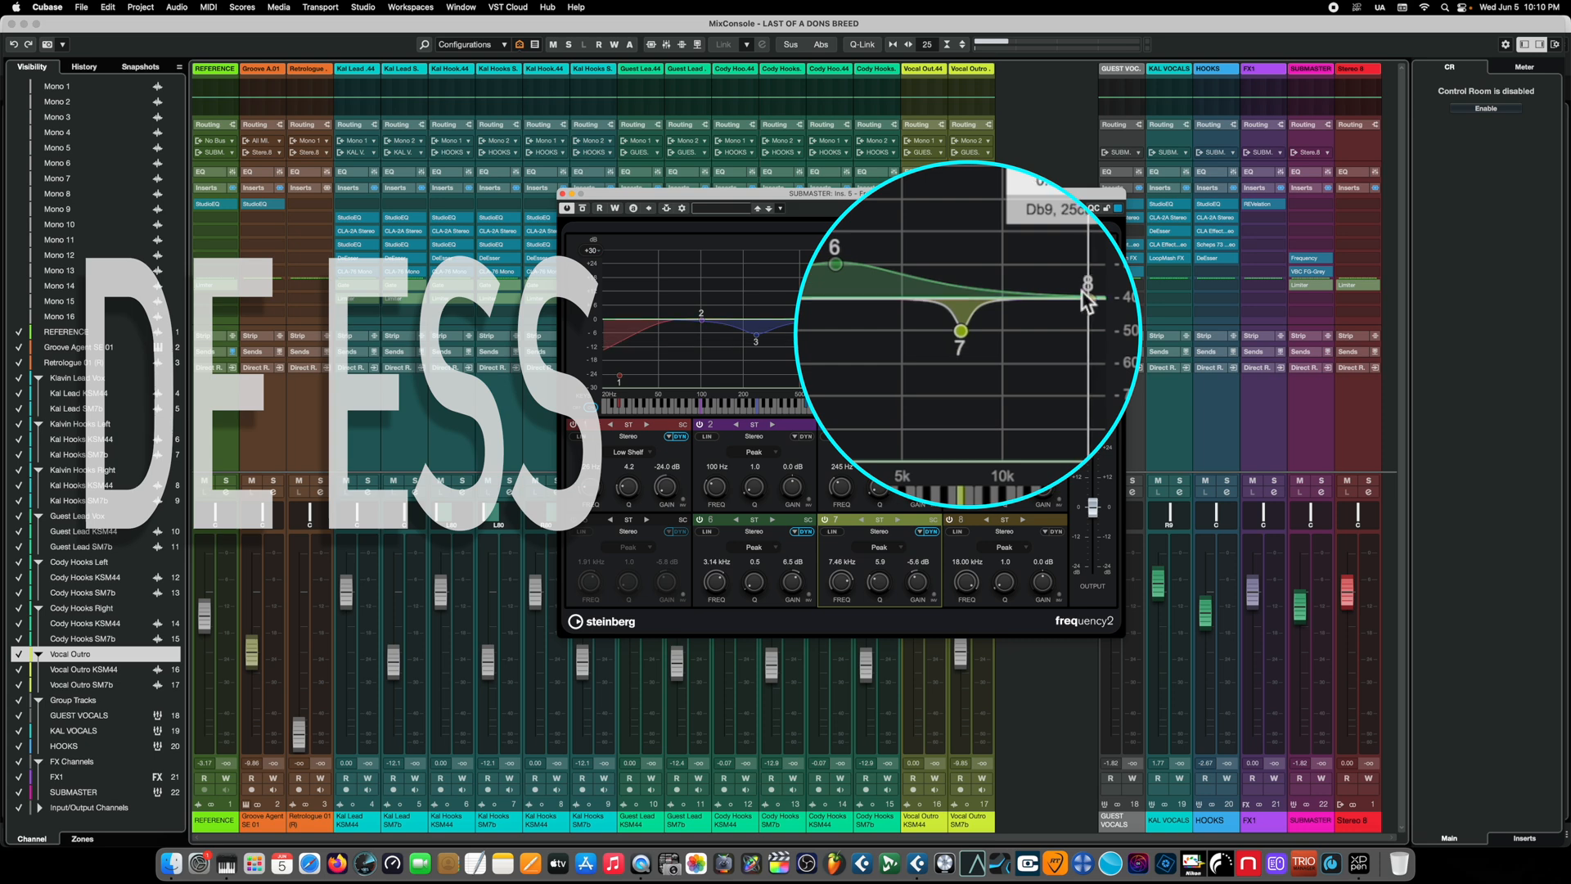
left_click_drag(1087, 285, 1086, 301)
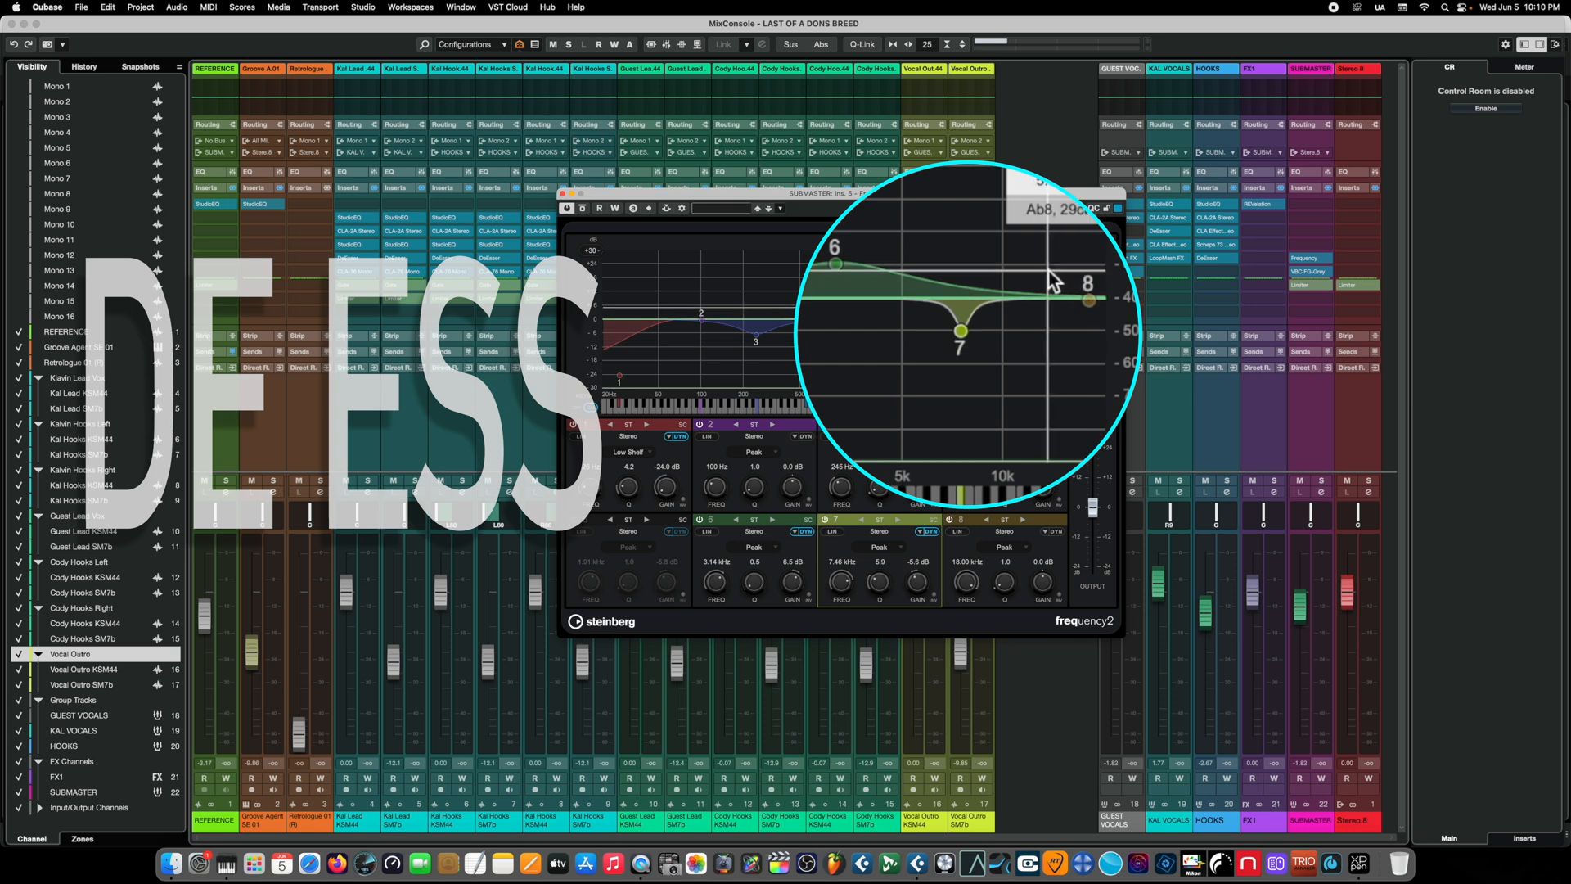